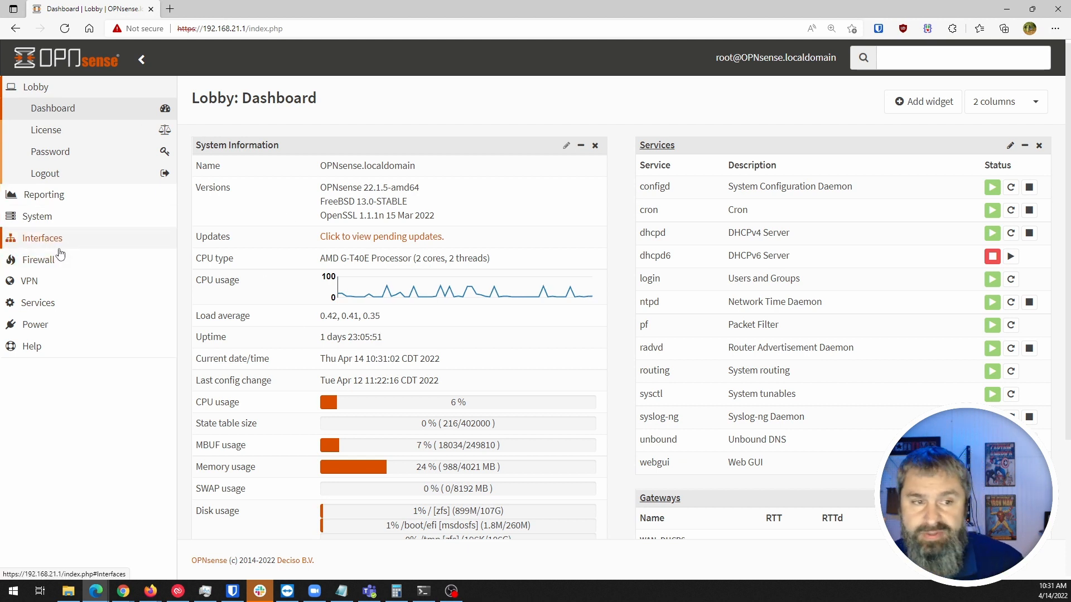
Add the unused re0 port as new interface OPT1 in Assignments and open its settings
click(43, 238)
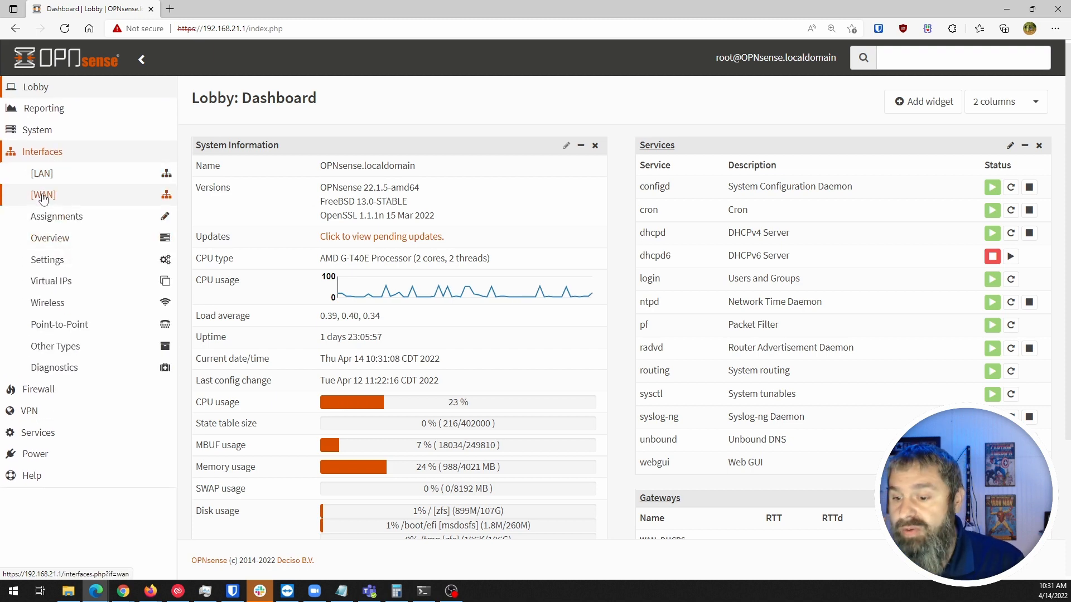
scroll(down, 3)
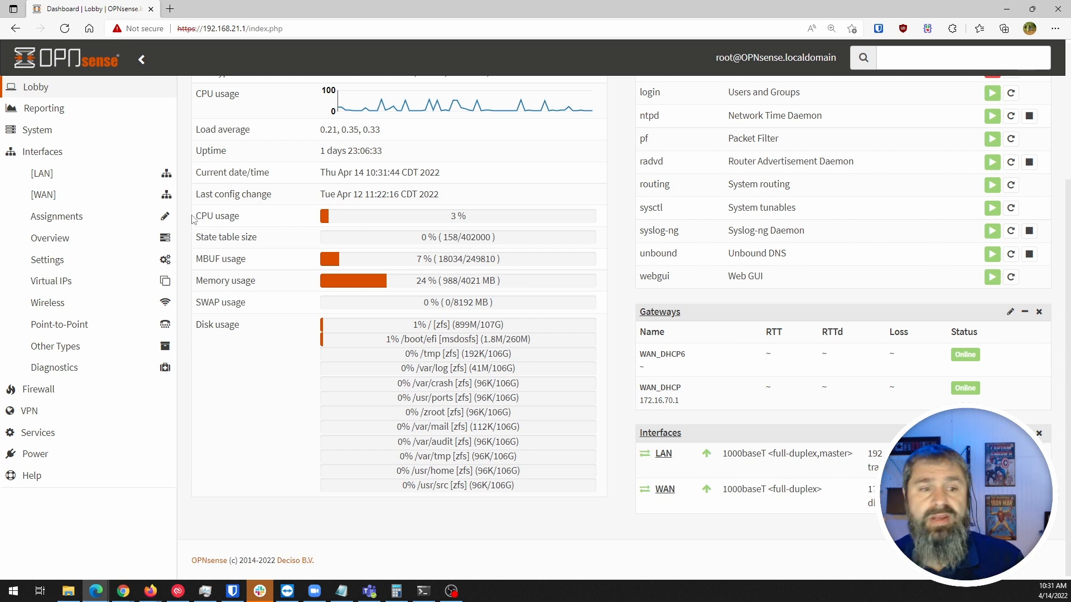
click(56, 216)
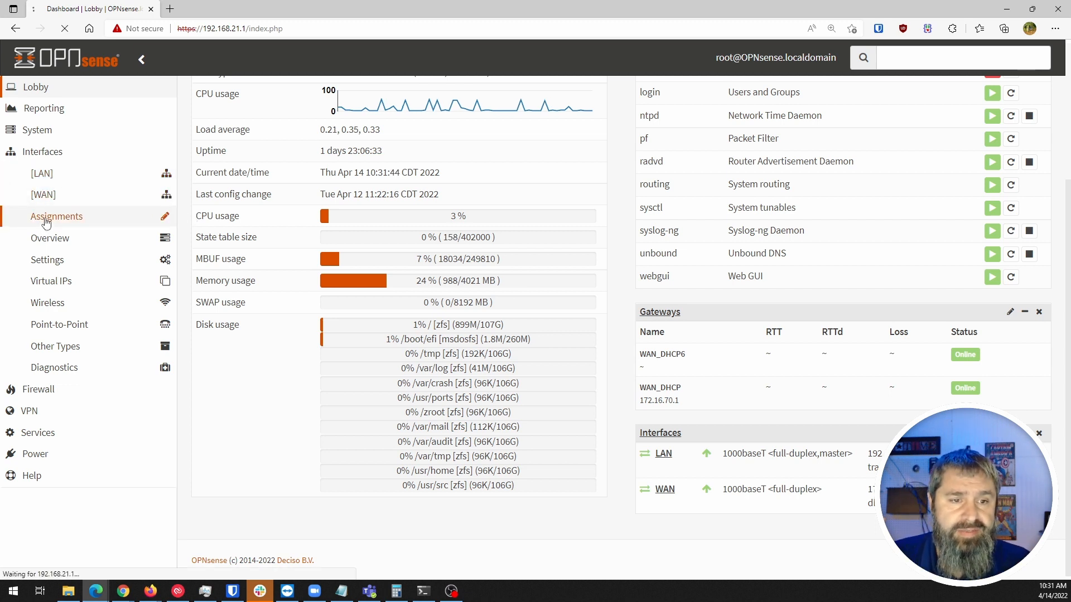
click(56, 216)
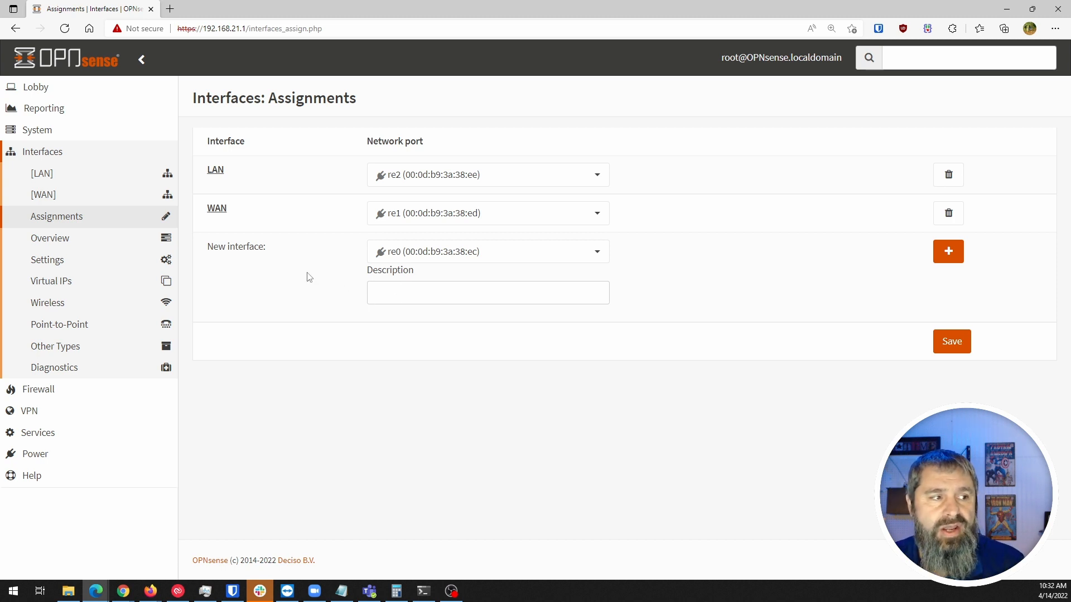
click(487, 252)
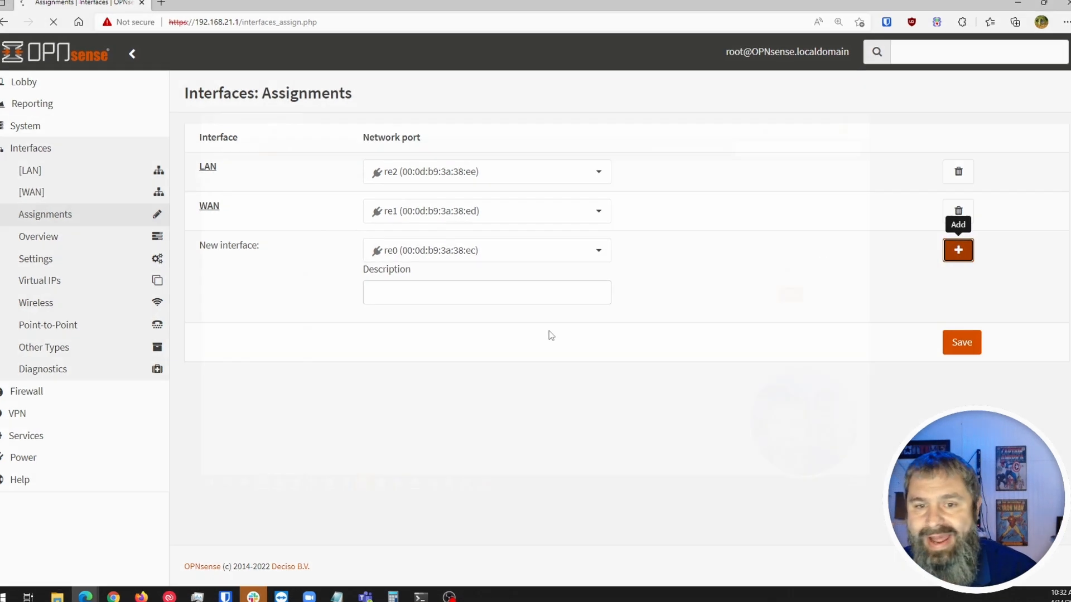
click(958, 250)
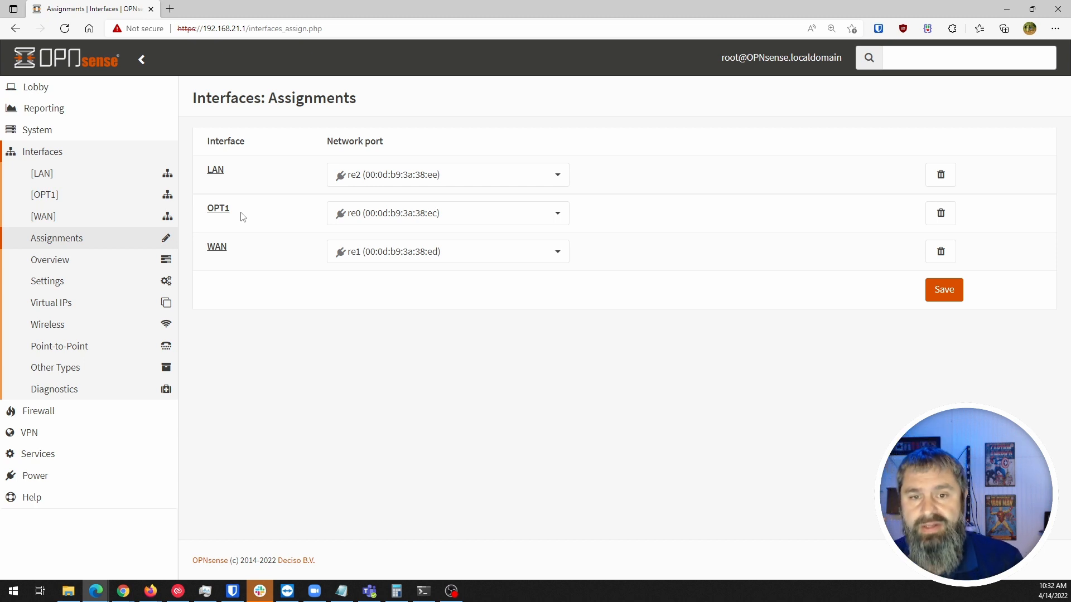
mouse_move(215, 215)
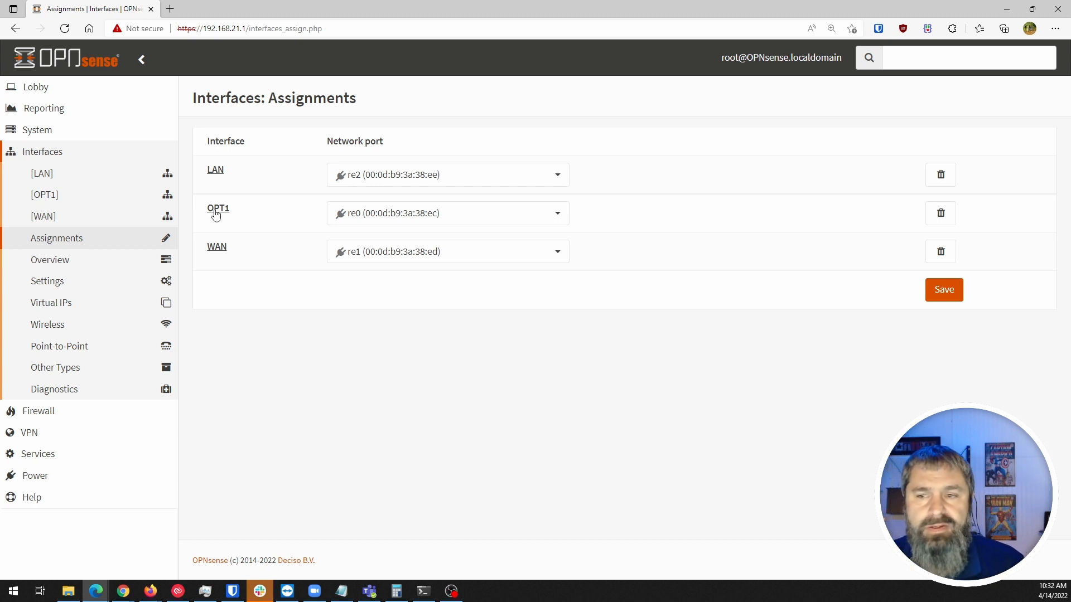
click(943, 289)
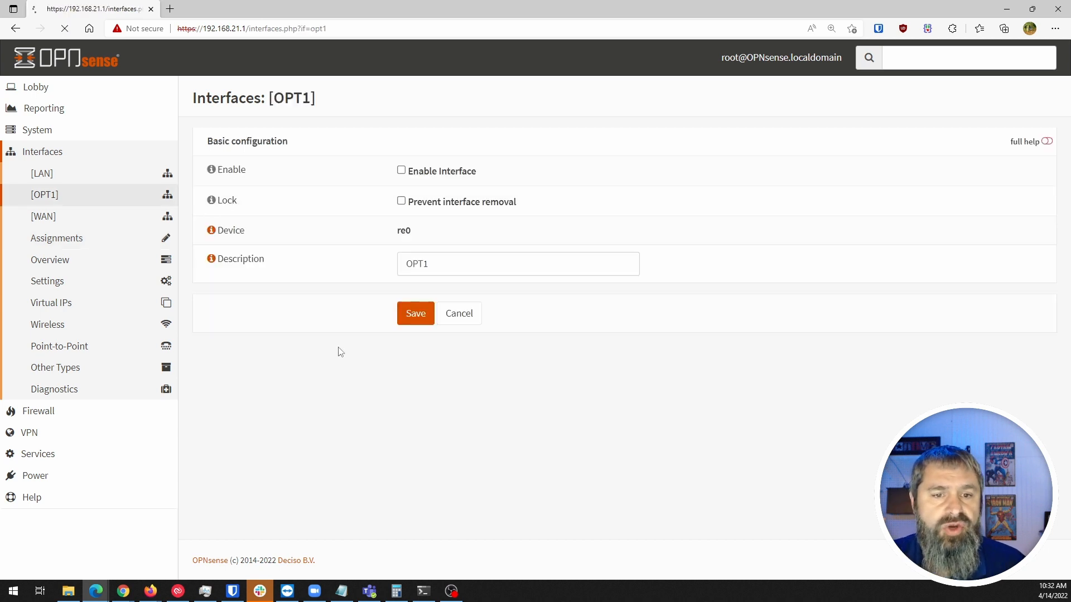
Turn on full help, review LAN's static 192.168.21.1/24 setup, then return to OPT1
click(1044, 142)
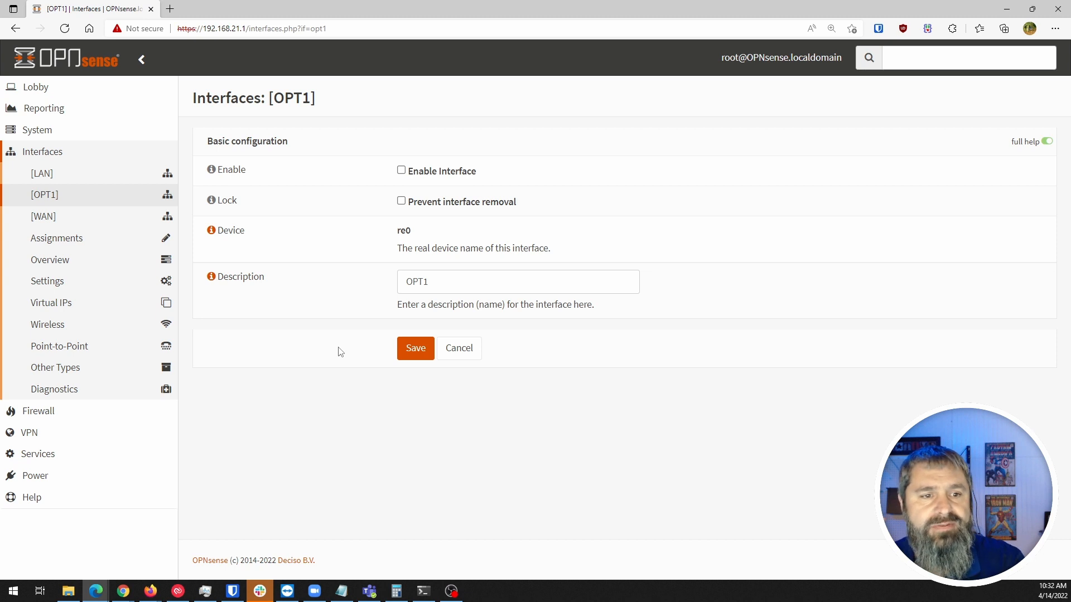
click(42, 173)
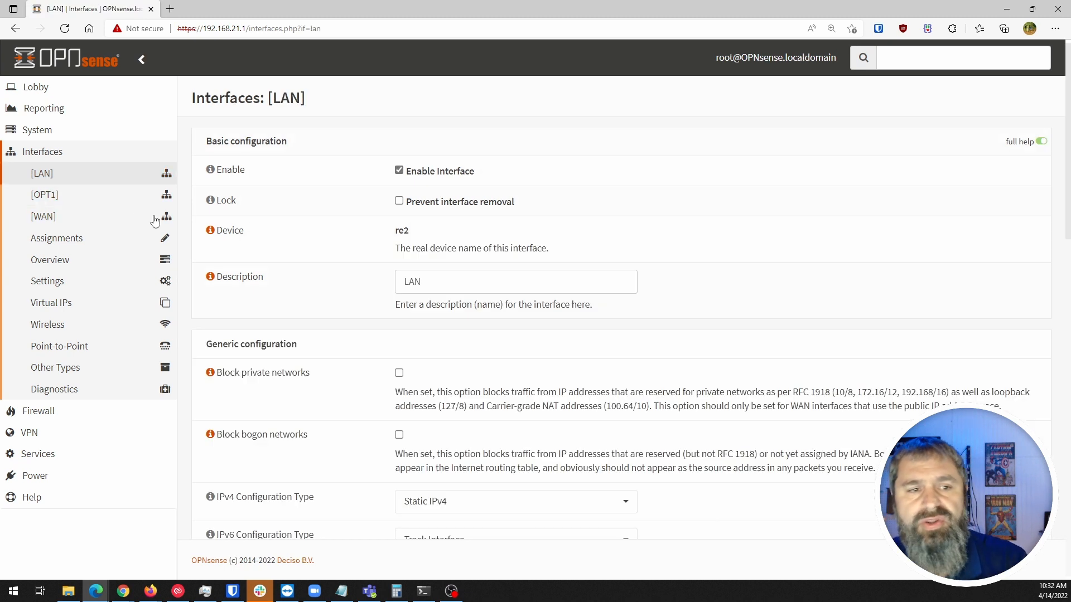
mouse_move(326, 232)
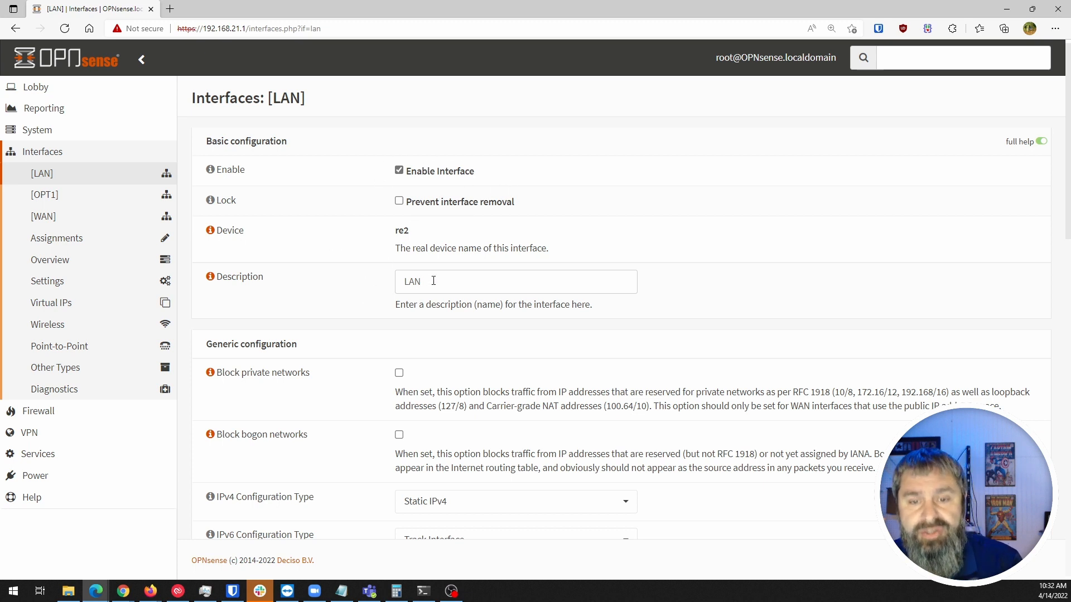
scroll(down, 3)
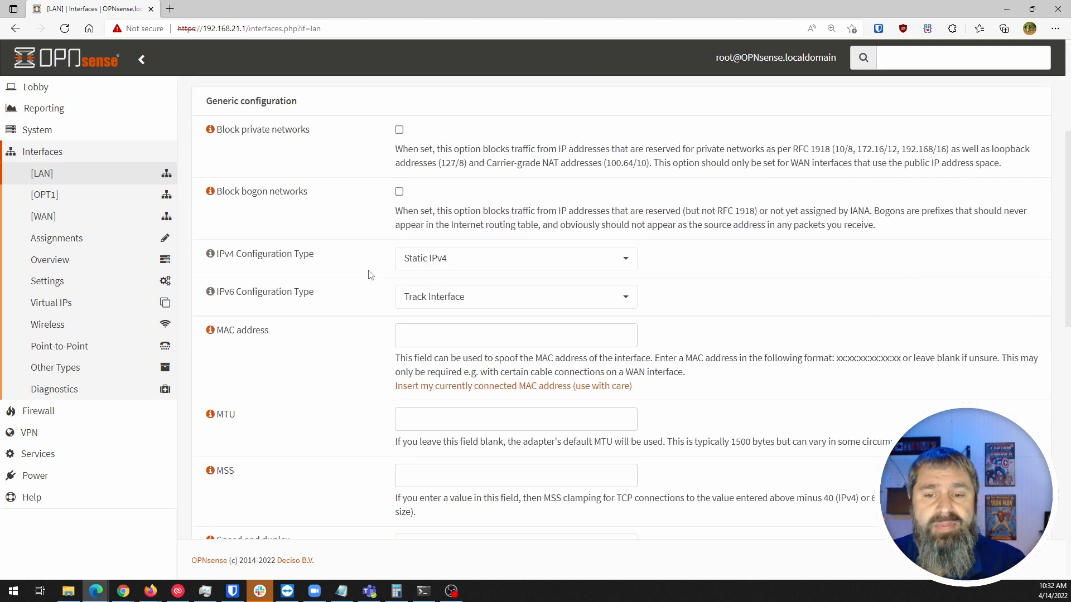
scroll(down, 3)
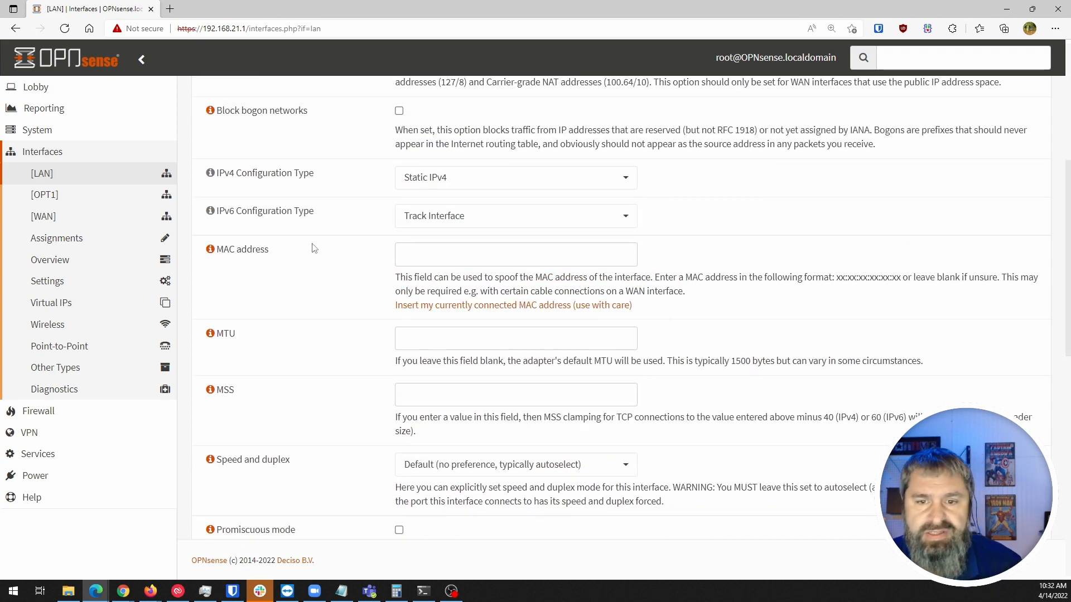
scroll(down, 3)
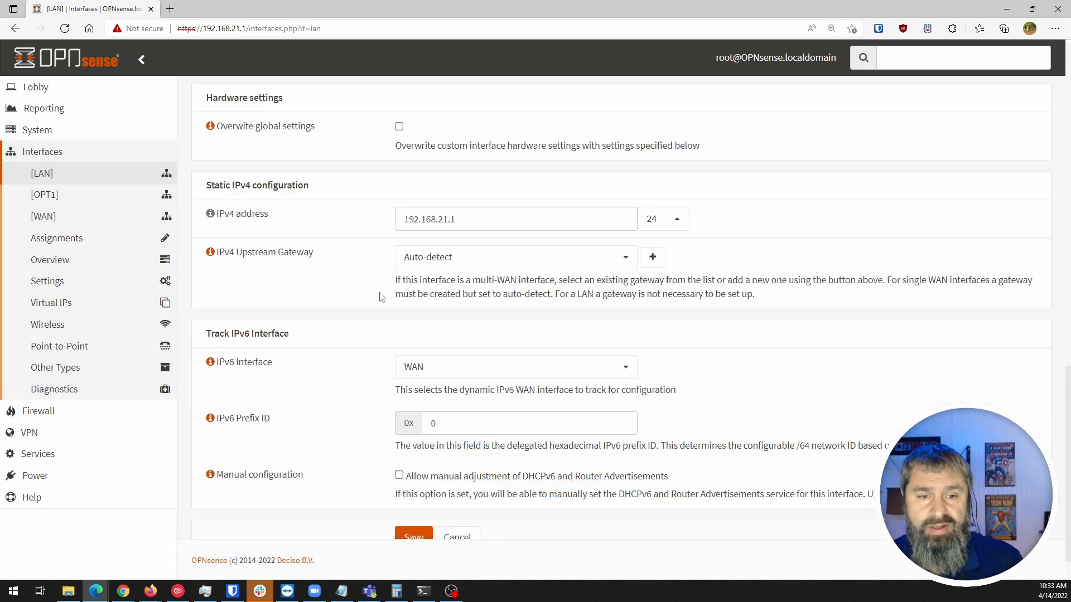
scroll(down, 3)
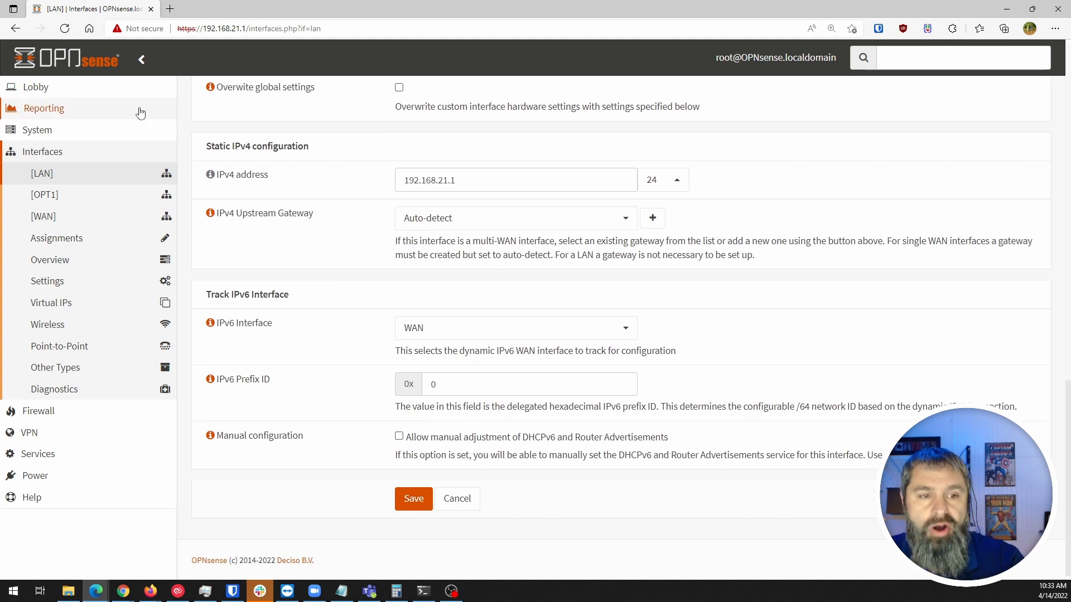
click(45, 194)
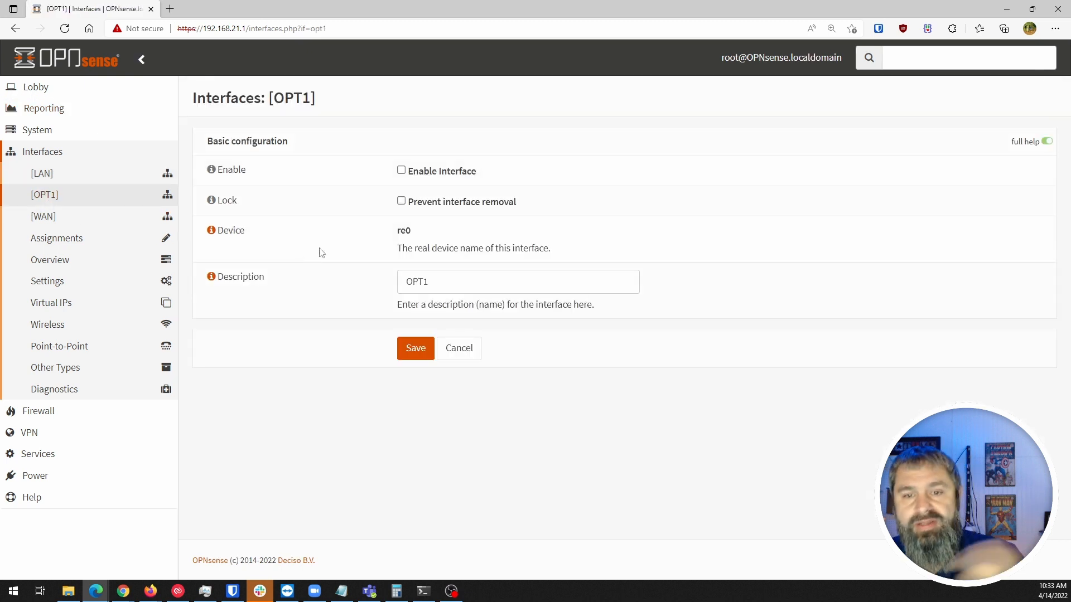
Enable the OPT1 interface and set its description to 'video'
click(398, 170)
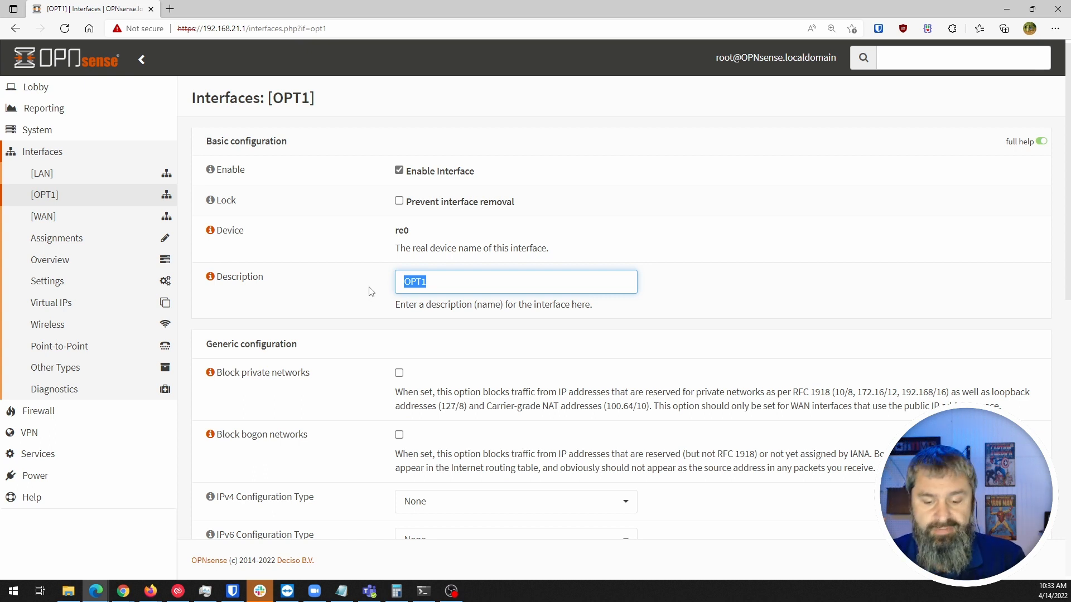
text(vd)
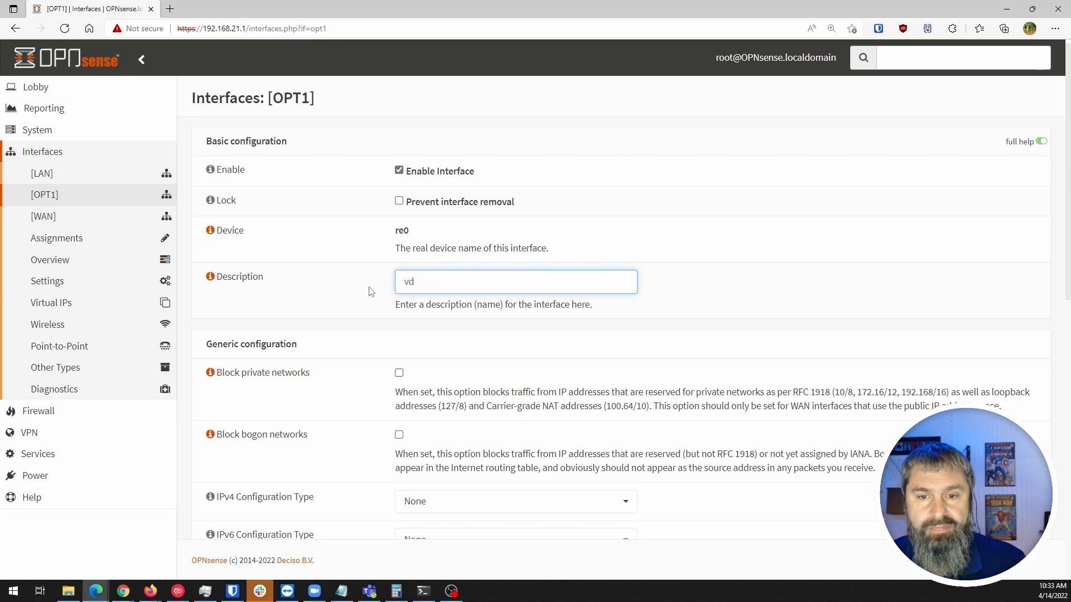
text(ideo)
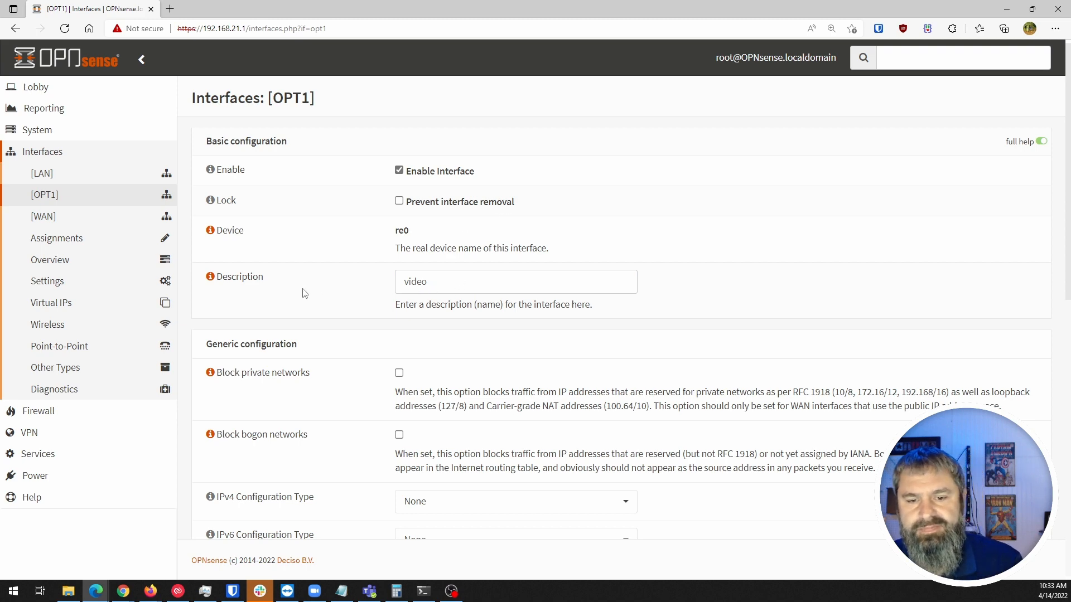
scroll(down, 3)
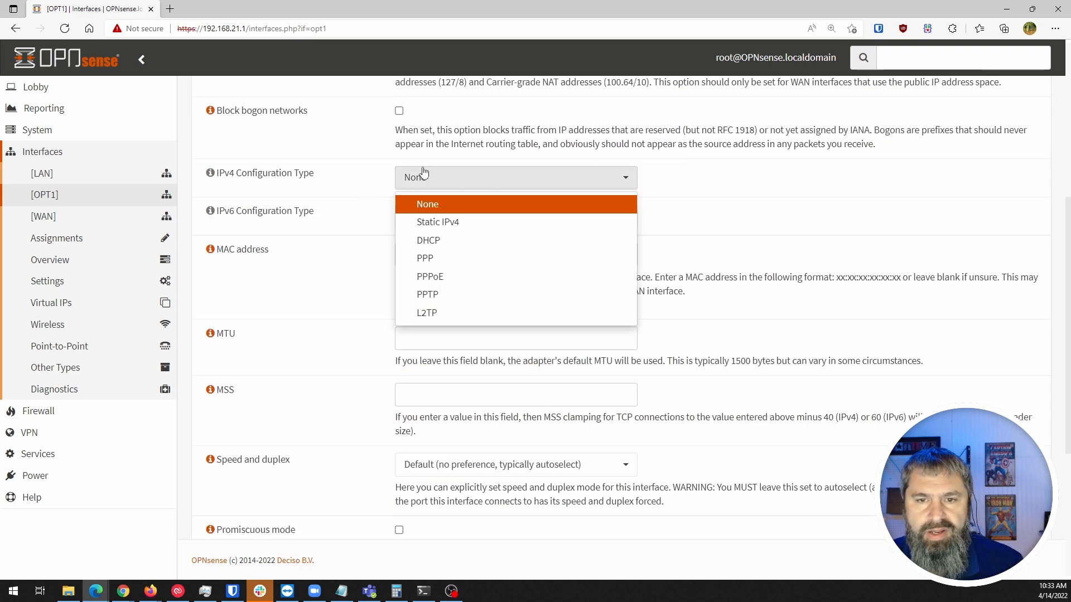
Set the interface to static IPv4 with address 192.168.22.1
click(437, 222)
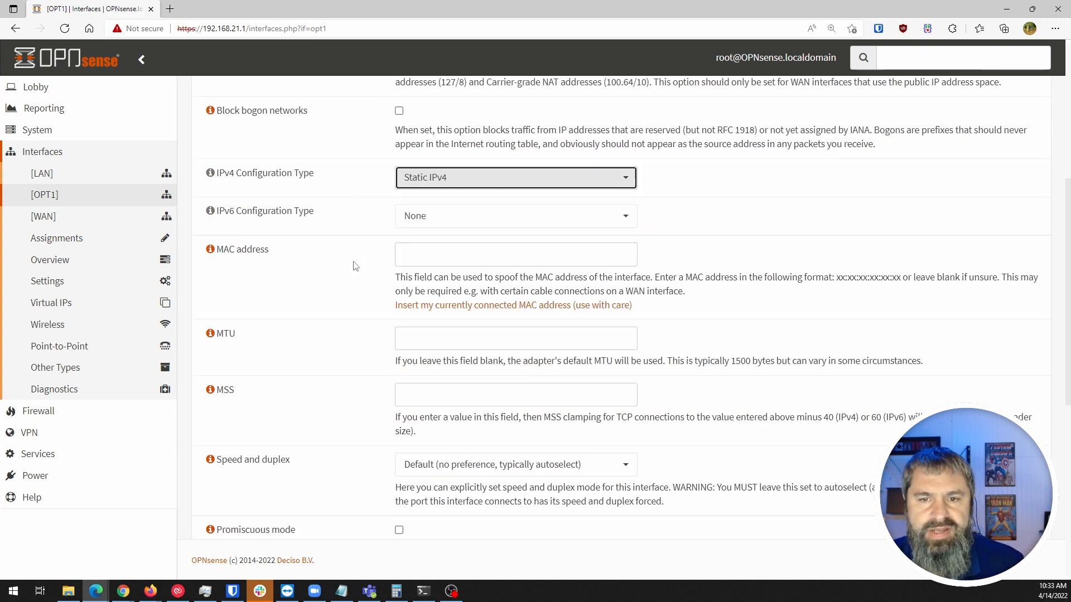
scroll(down, 3)
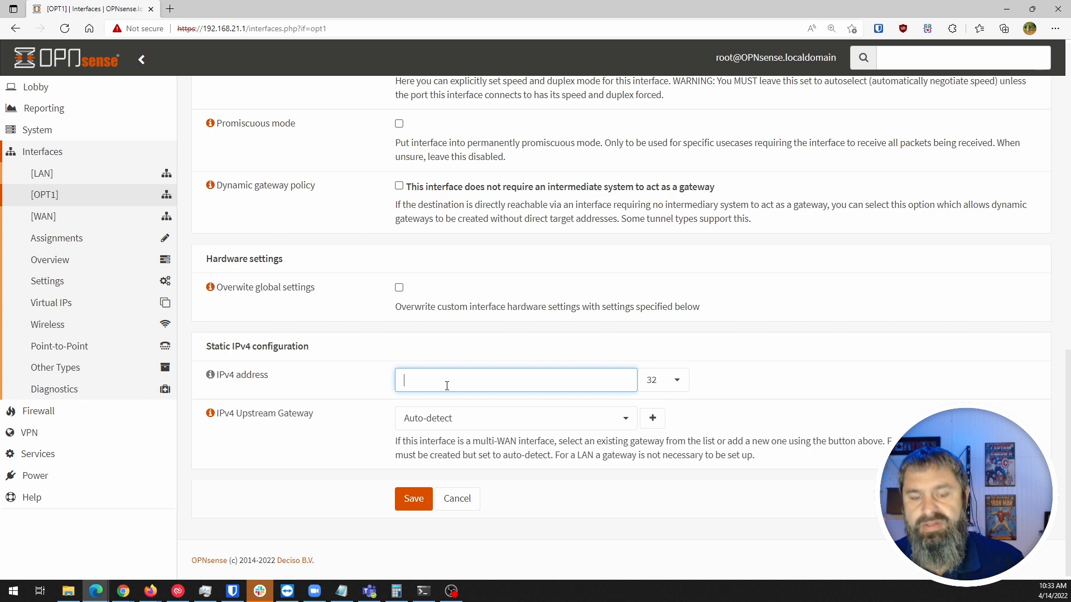
text(192.)
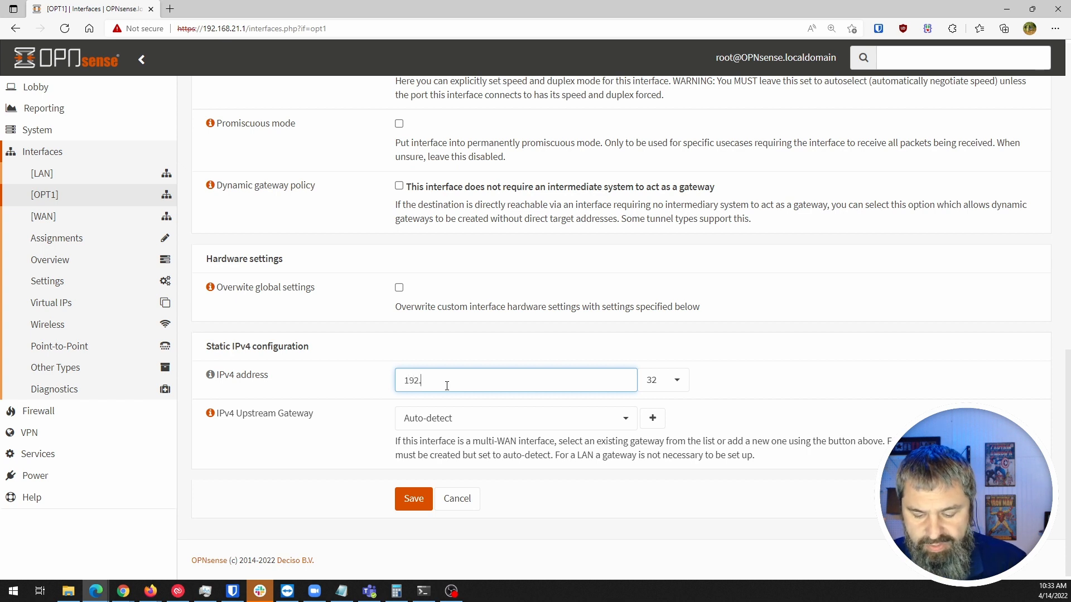
text(168.)
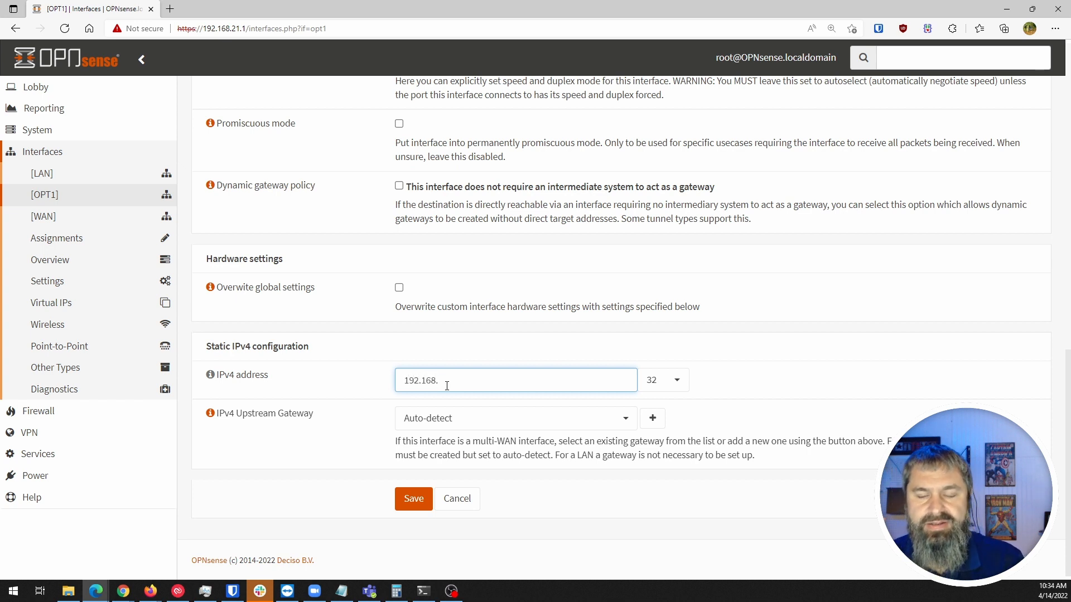
key(Backspace)
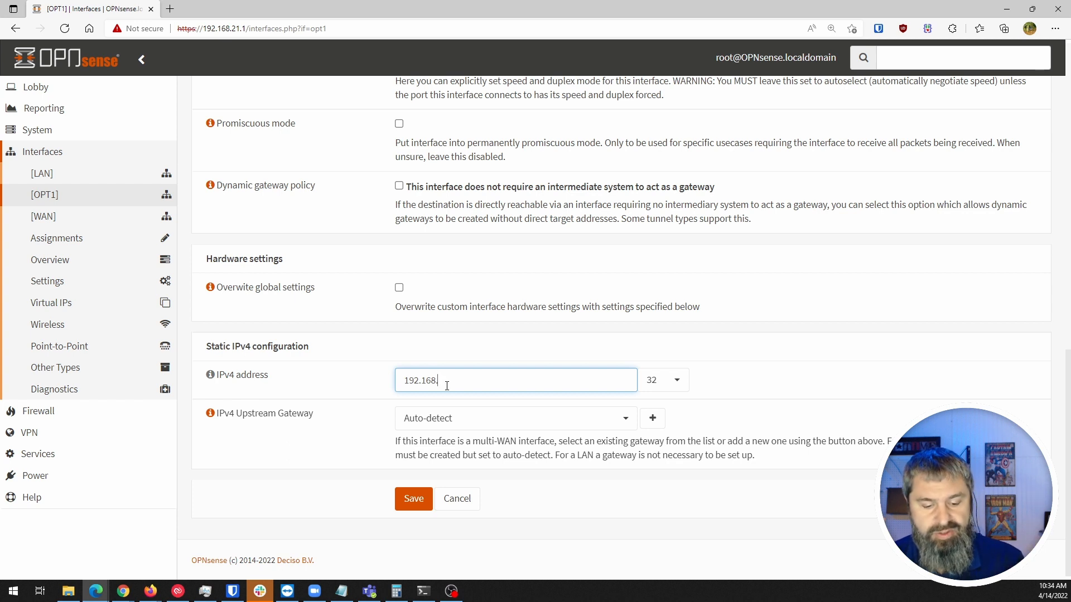
text(22)
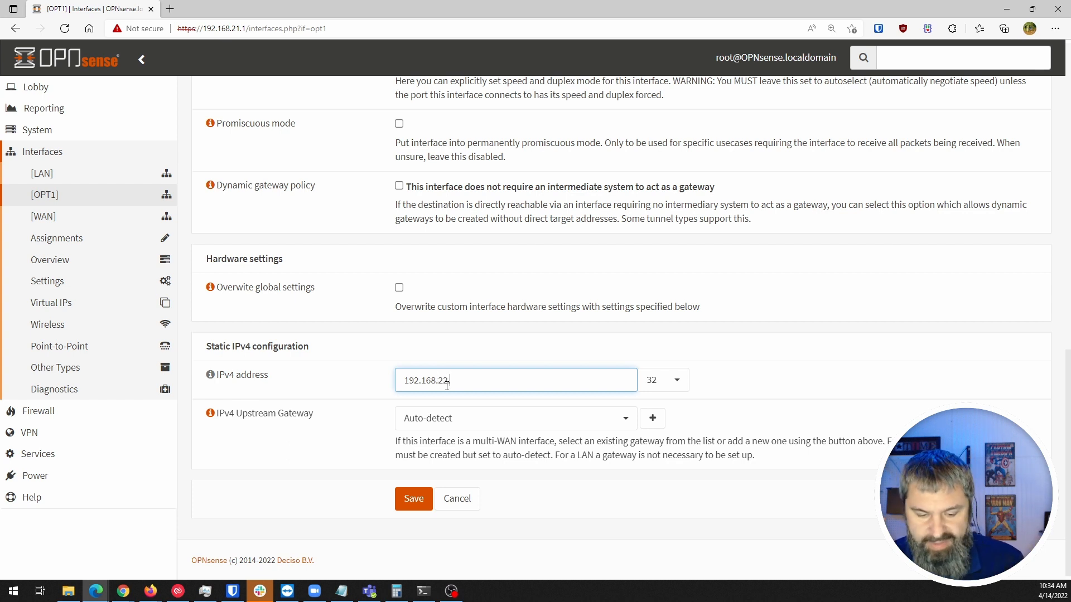
Choose a /24 subnet and save the video interface settings
click(662, 380)
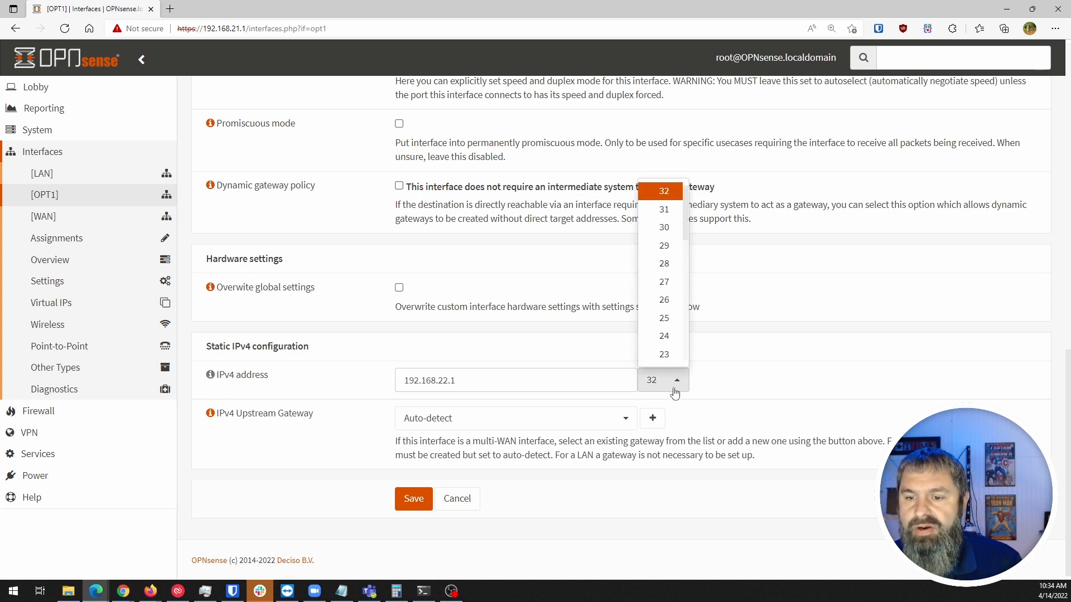
click(662, 335)
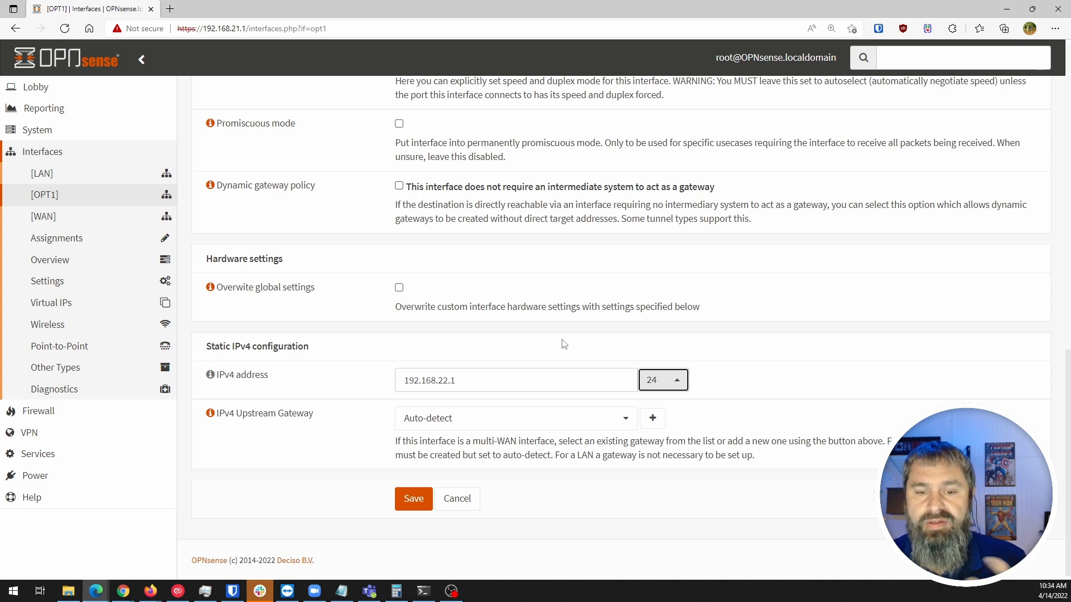
mouse_move(365, 304)
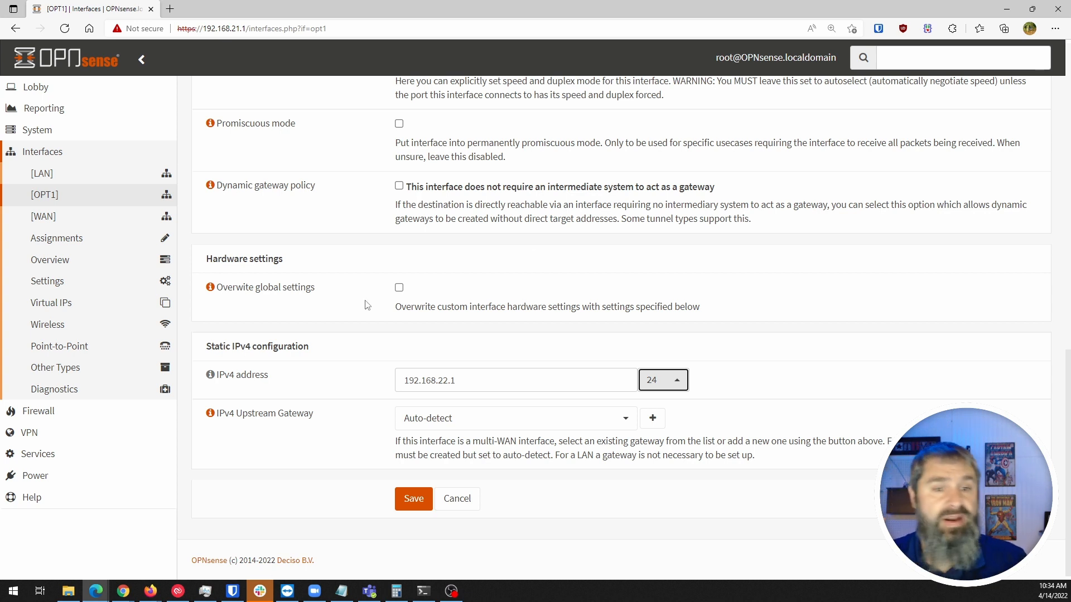
click(413, 498)
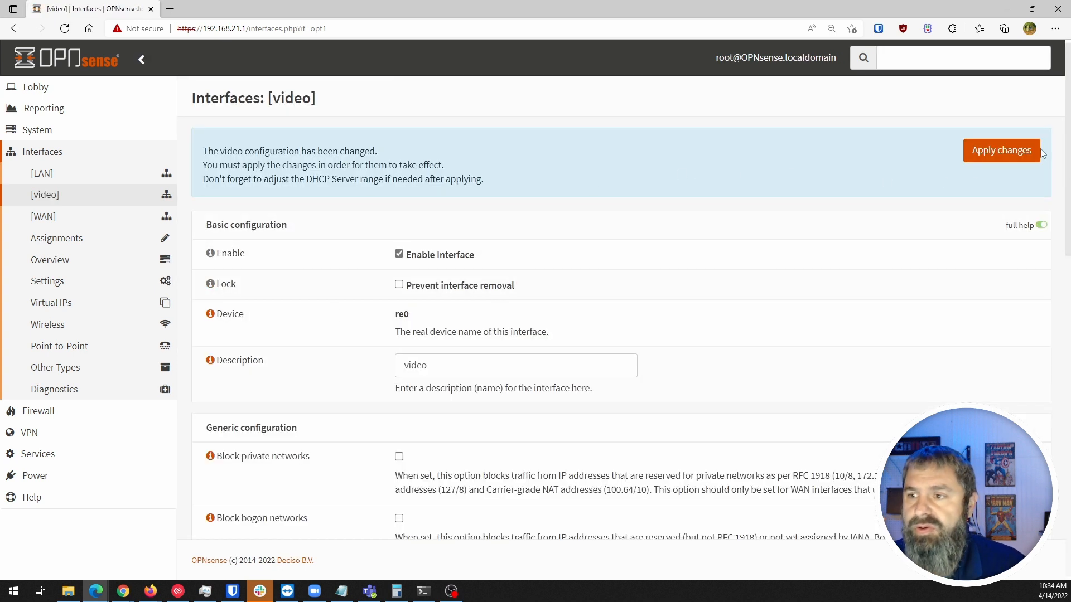
Apply pending changes so video's static 192.168.22.1/24 configuration becomes active
drag(214, 179, 405, 179)
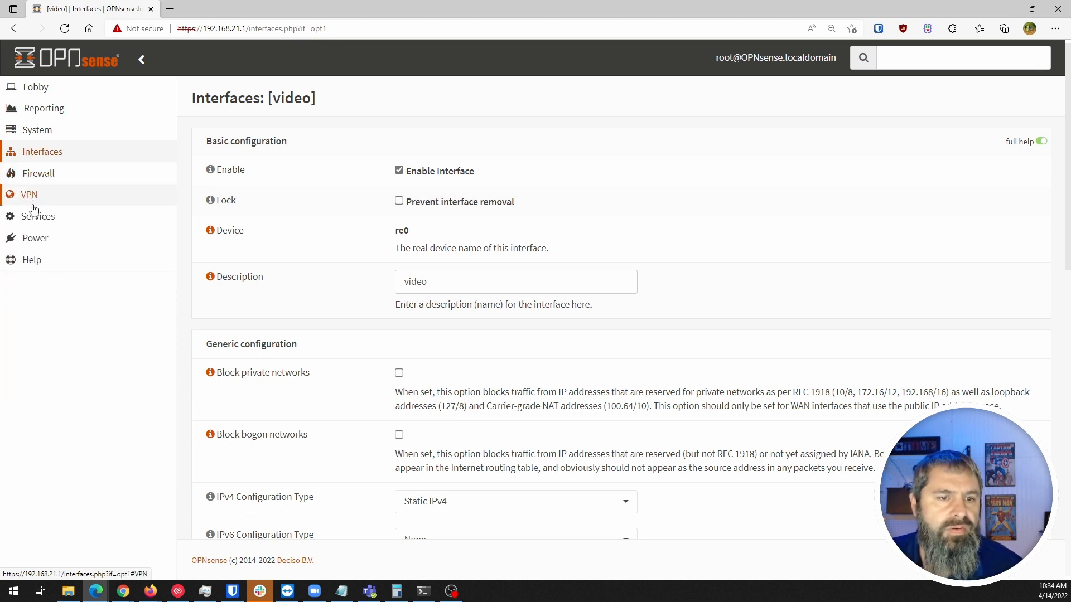
Open the DHCPv4 settings page for the video interface
click(37, 216)
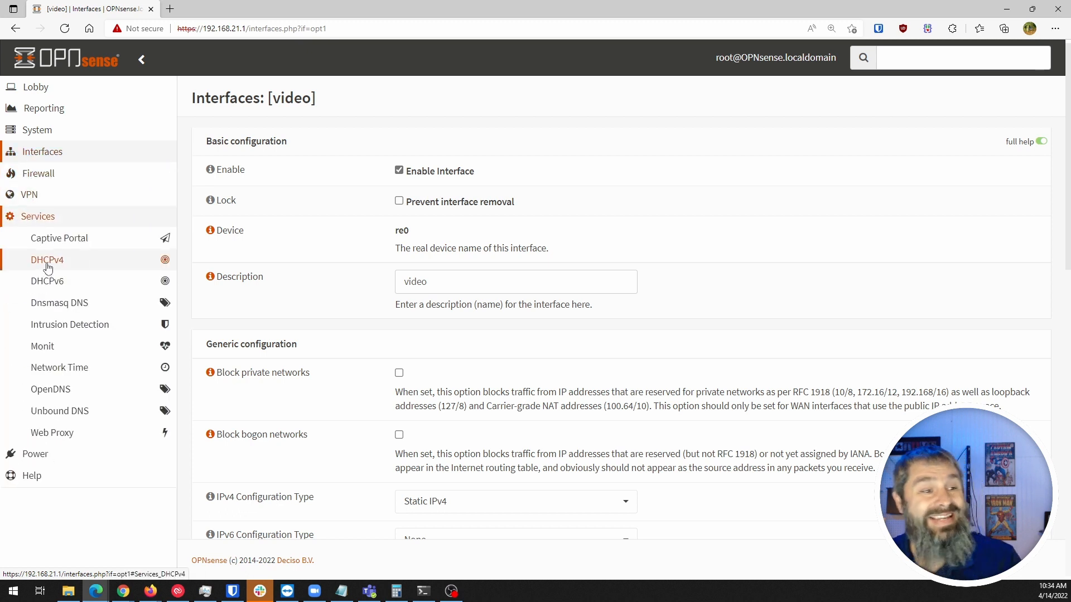
click(46, 259)
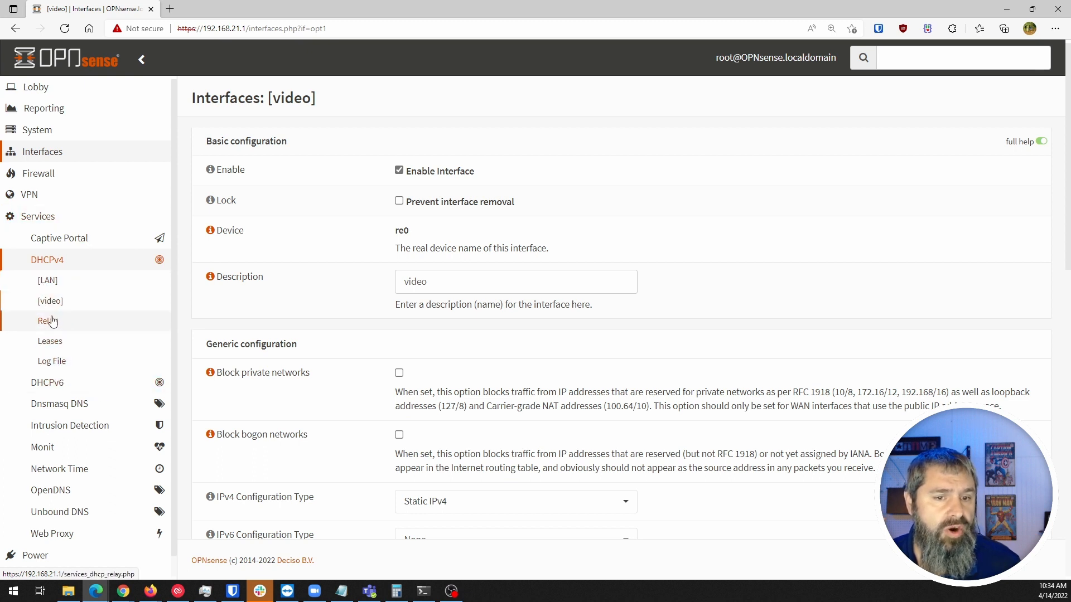
click(50, 301)
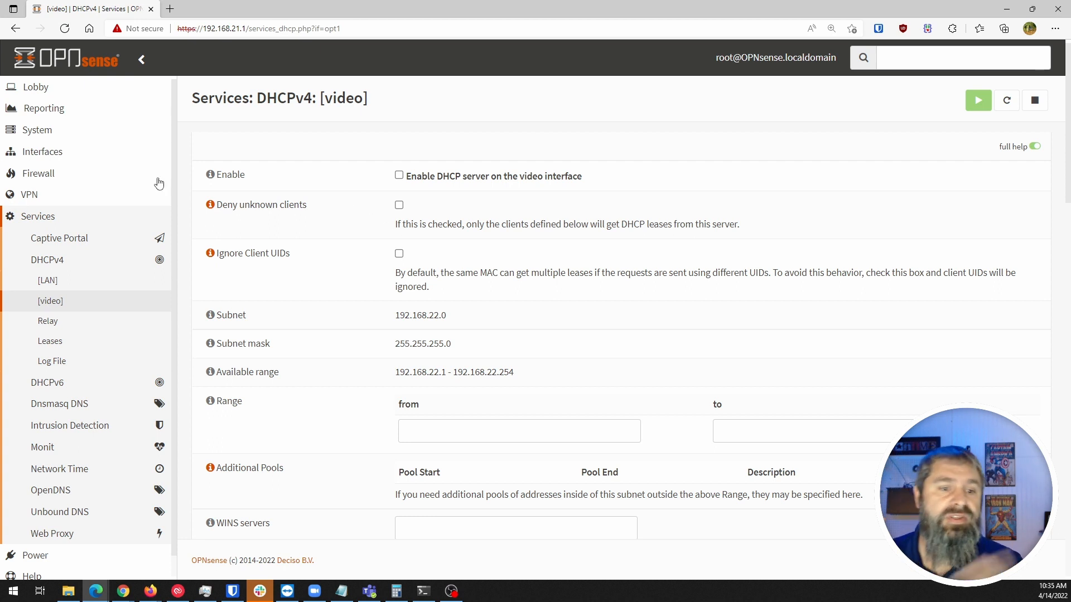
Review the LAN DHCPv4 settings for reference, then return to video's DHCPv4 page
click(47, 280)
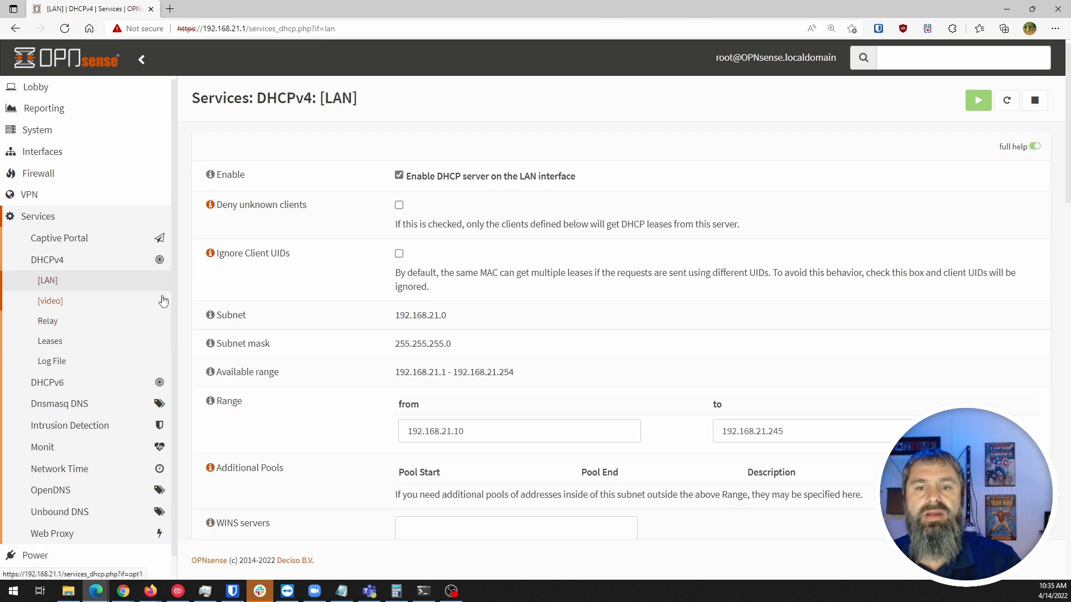
mouse_move(363, 237)
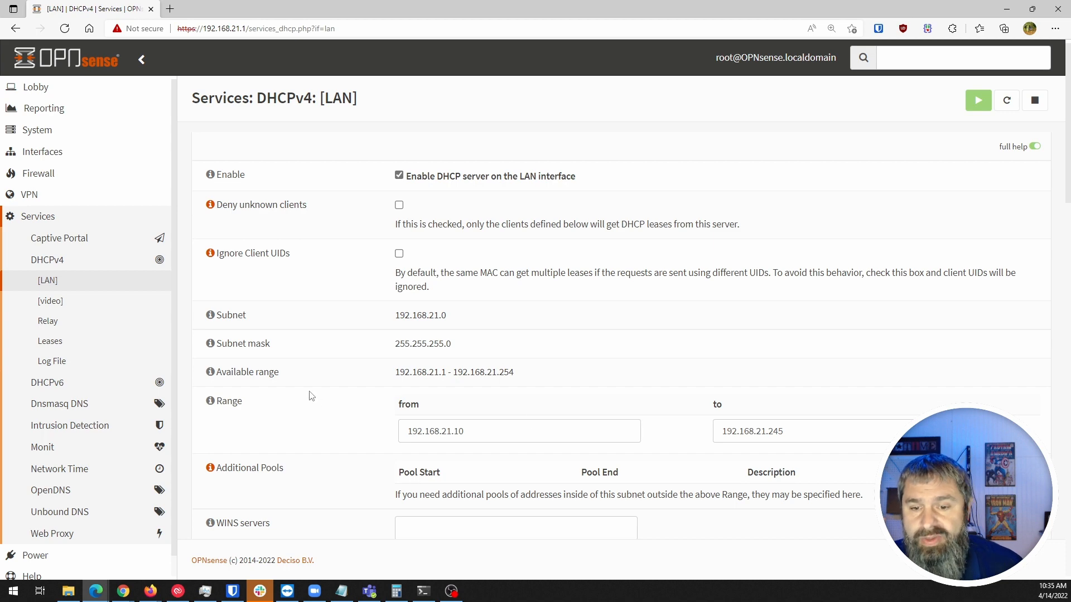
scroll(down, 3)
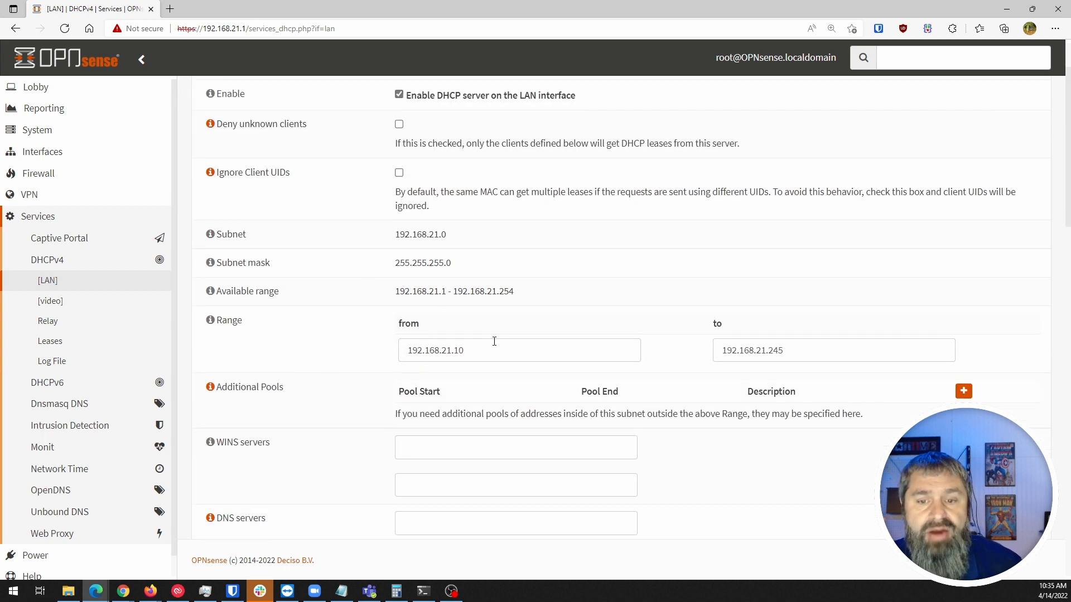
scroll(down, 3)
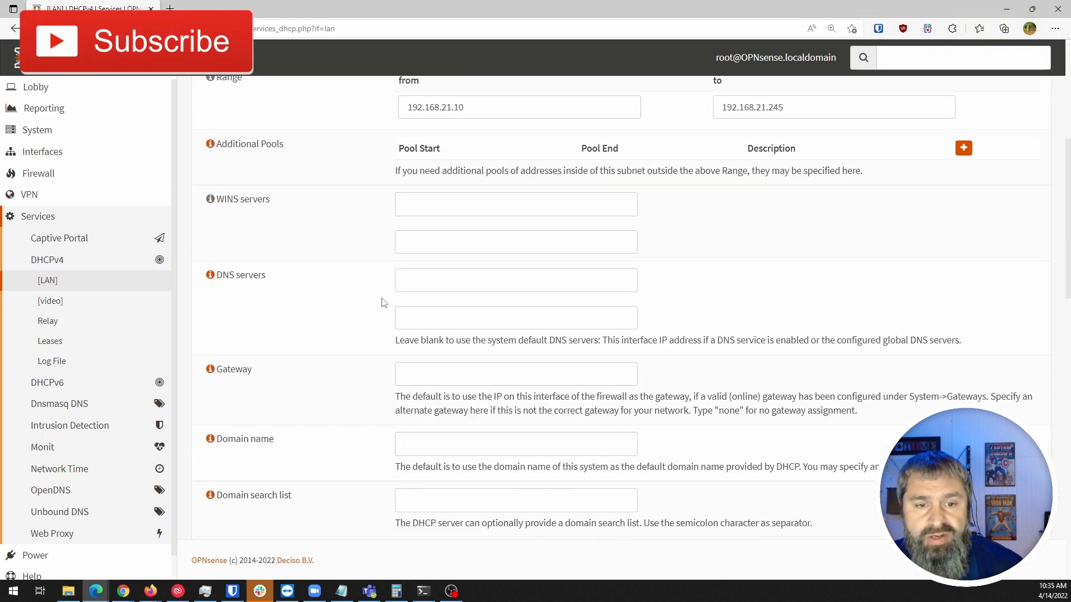
scroll(down, 3)
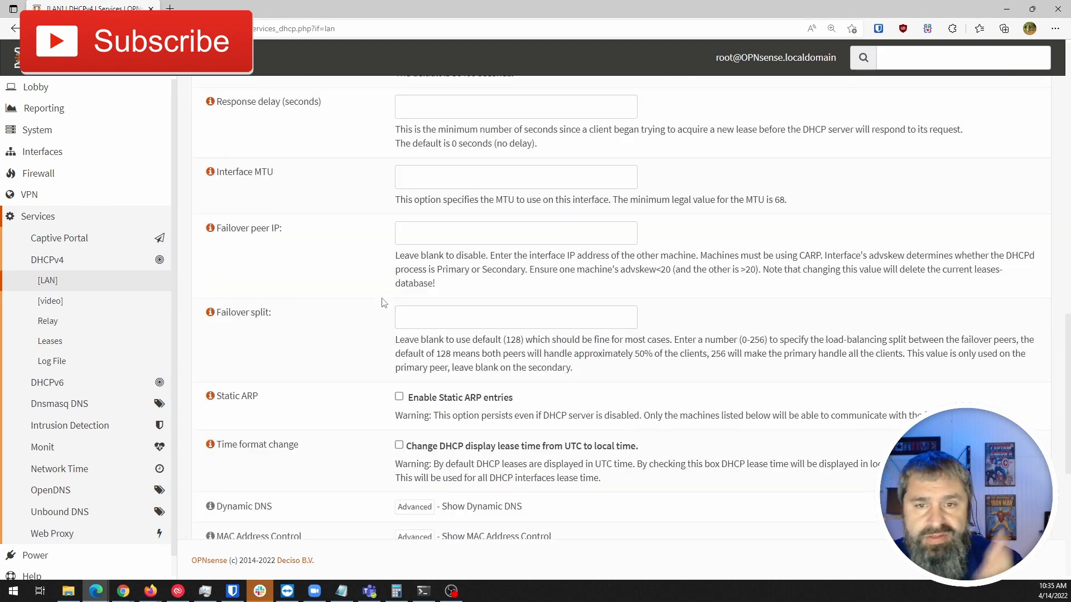
scroll(up, 3)
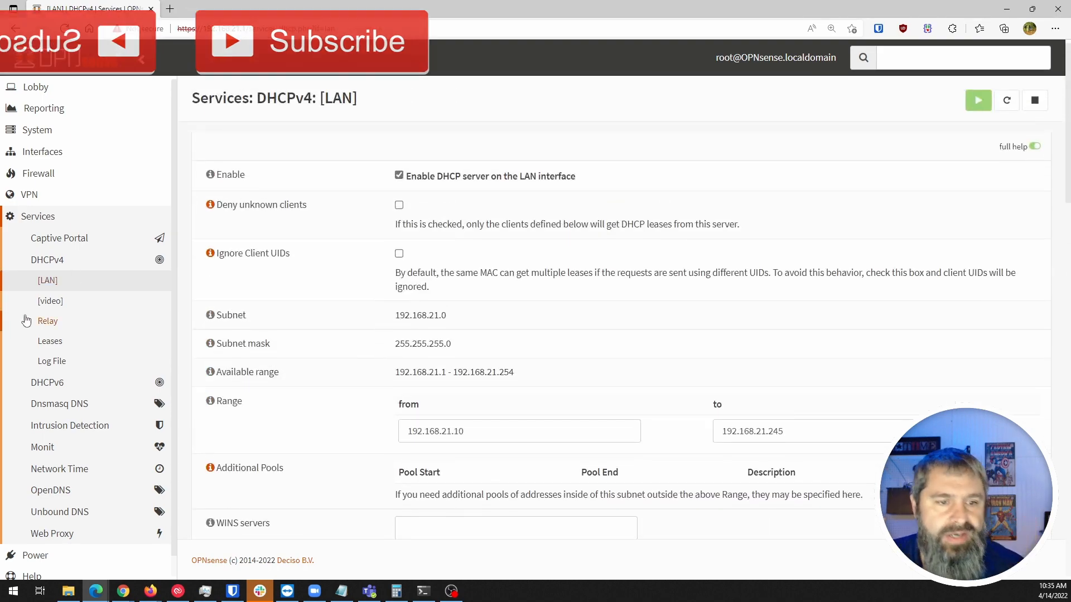
click(50, 300)
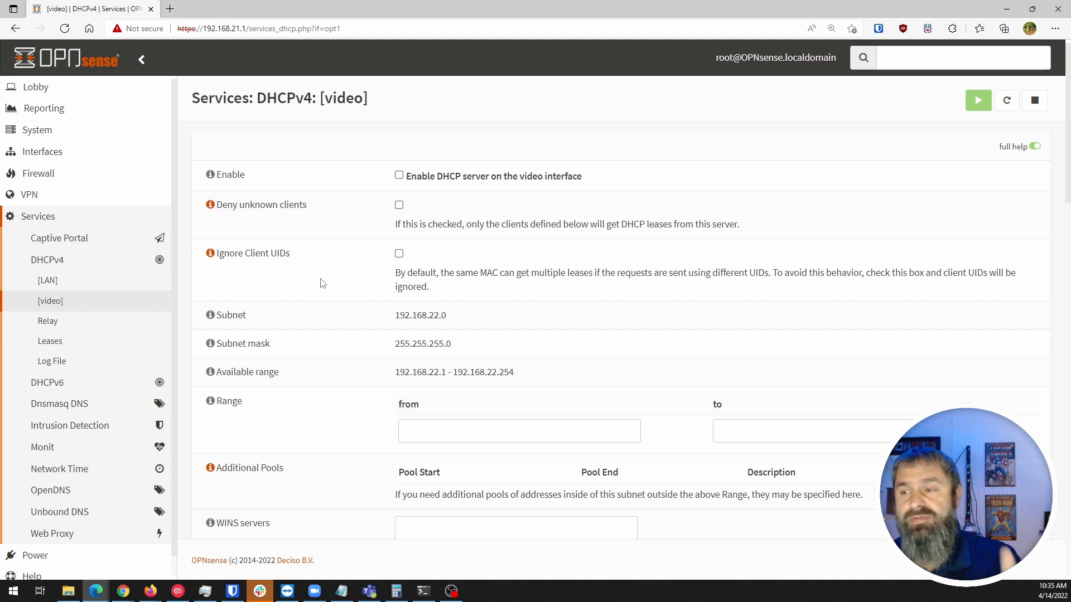
Enable the DHCP server on video and enter range start 192.168.22.100
click(398, 175)
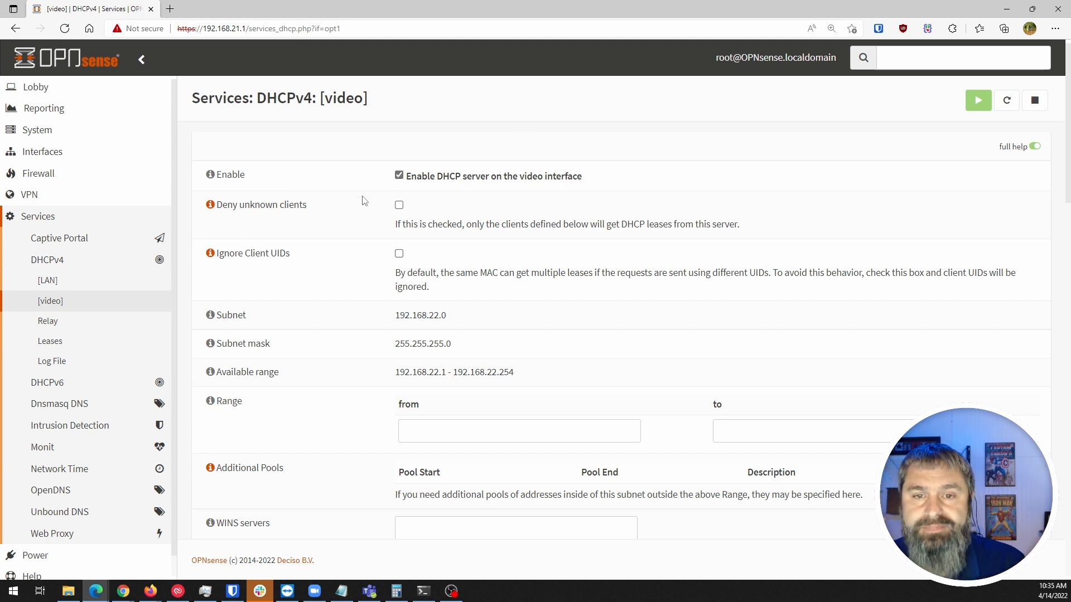
scroll(down, 3)
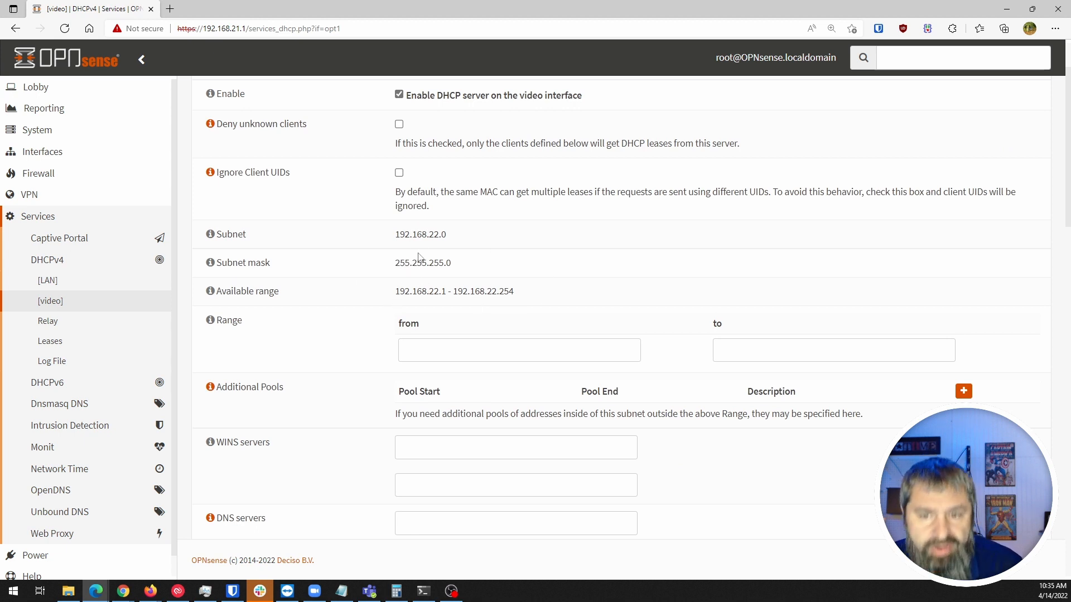
text(1)
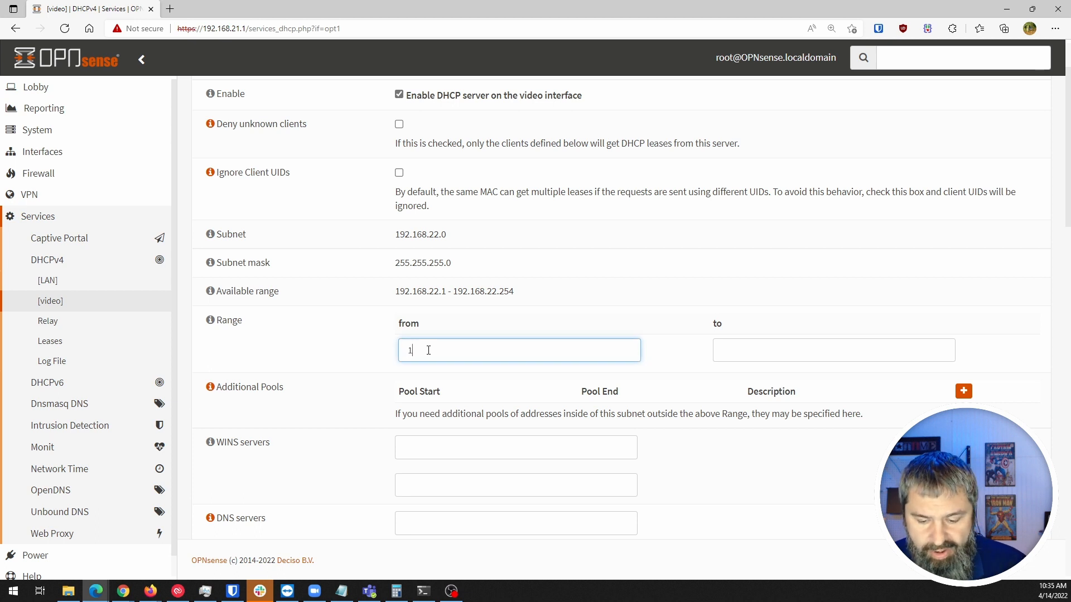
text(92.)
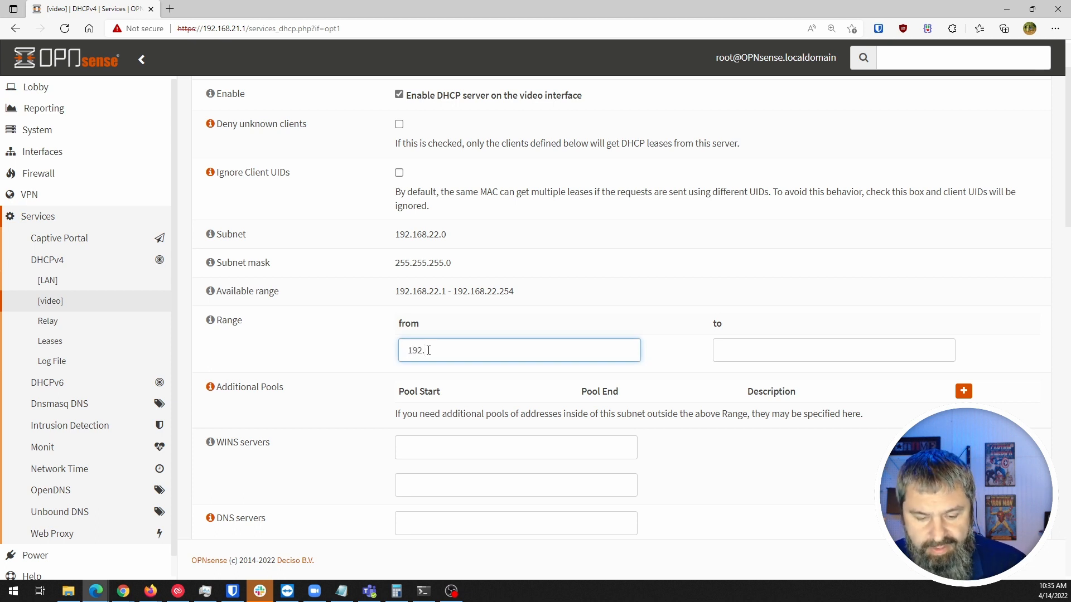
text(168.22.10)
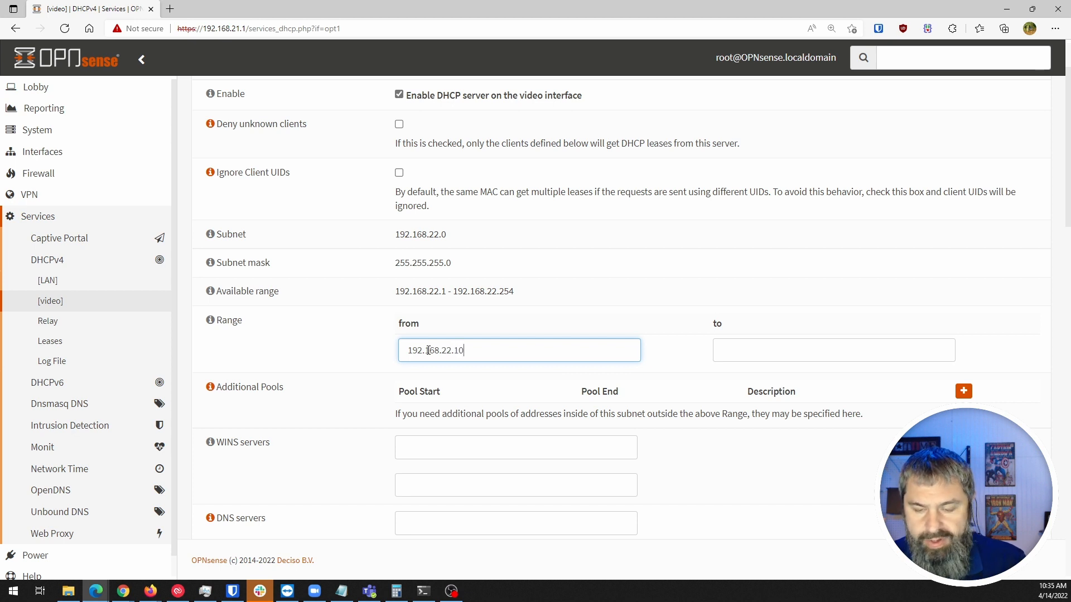
Enter and correct the range end address 192.168.22.200
click(834, 349)
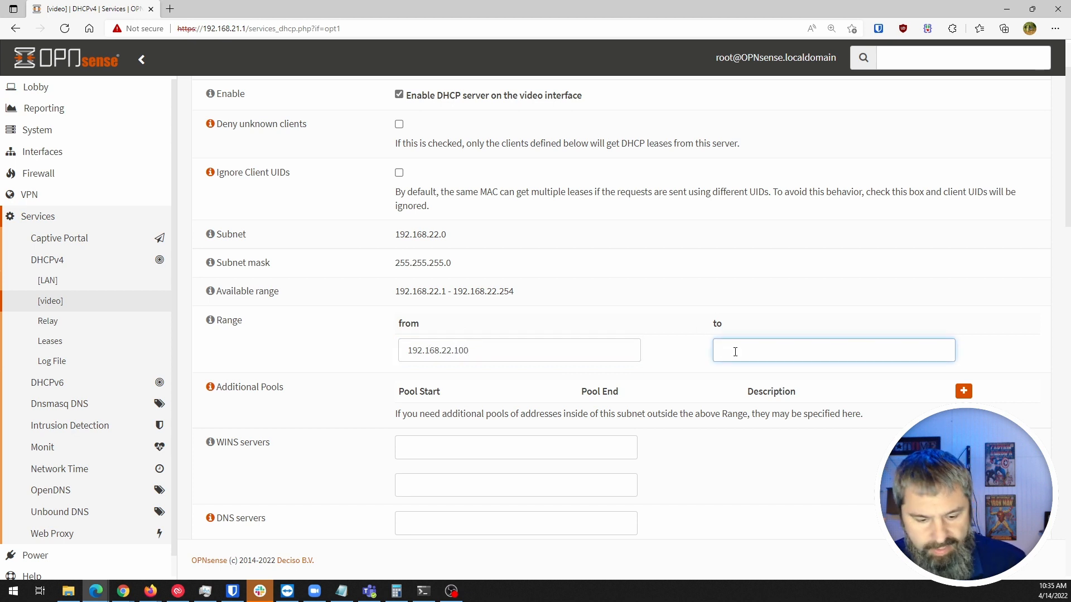
text(192.168.200)
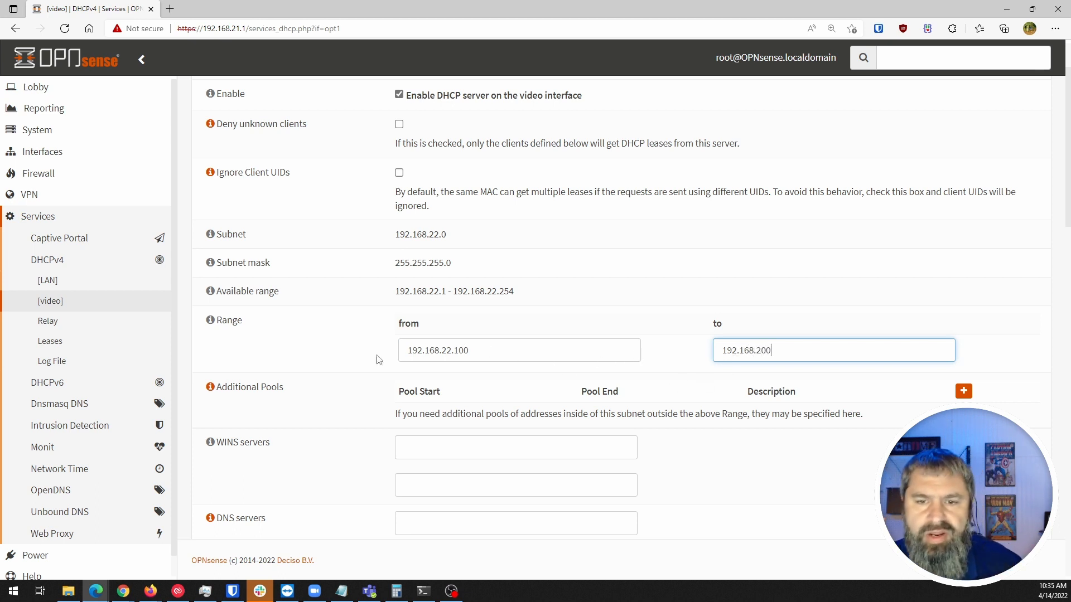
scroll(down, 3)
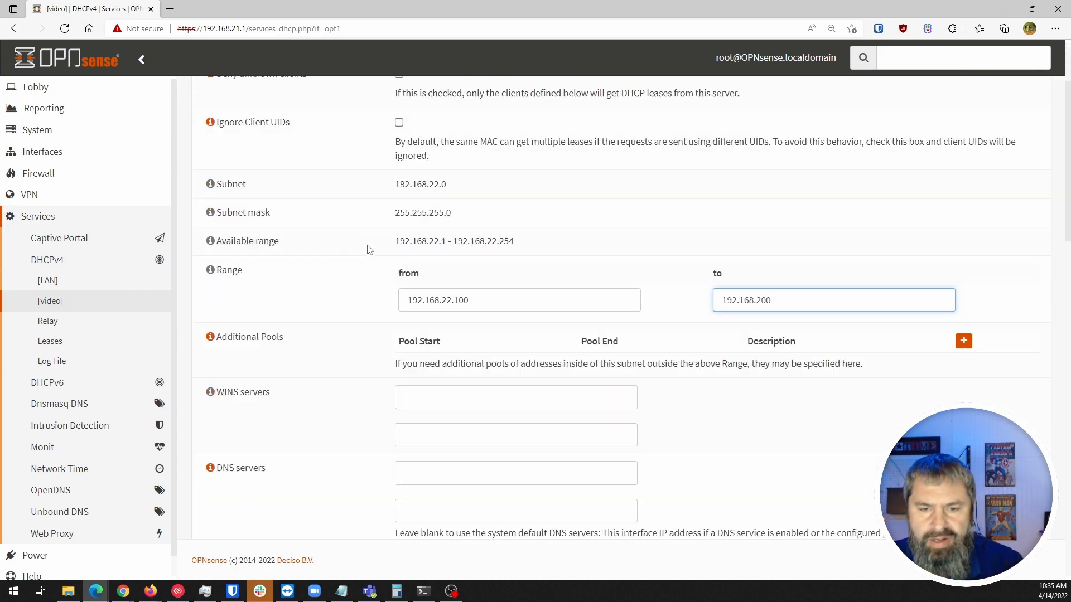
scroll(down, 3)
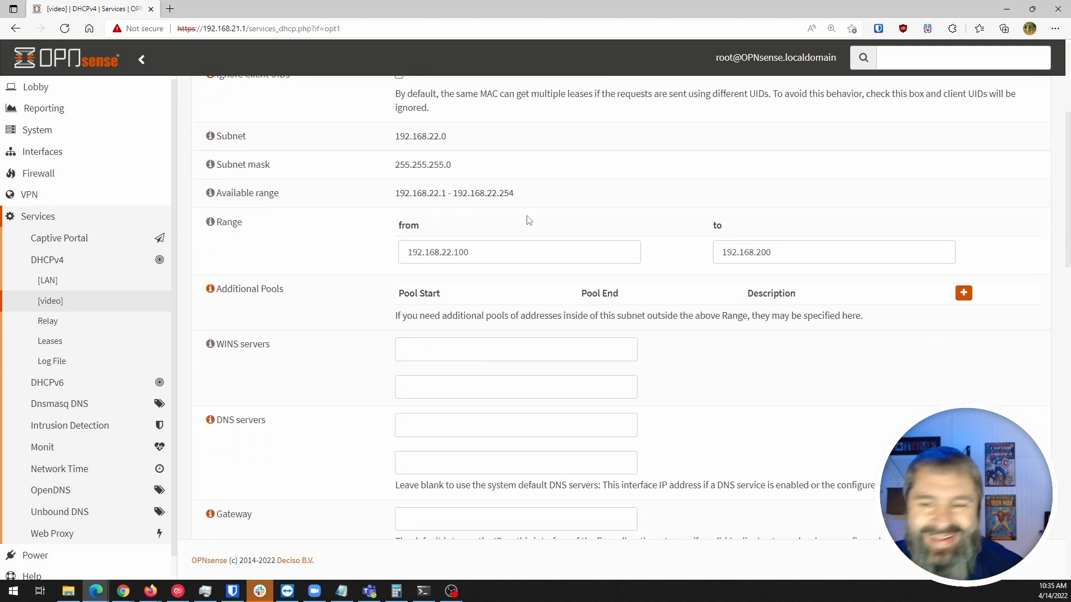
click(833, 252)
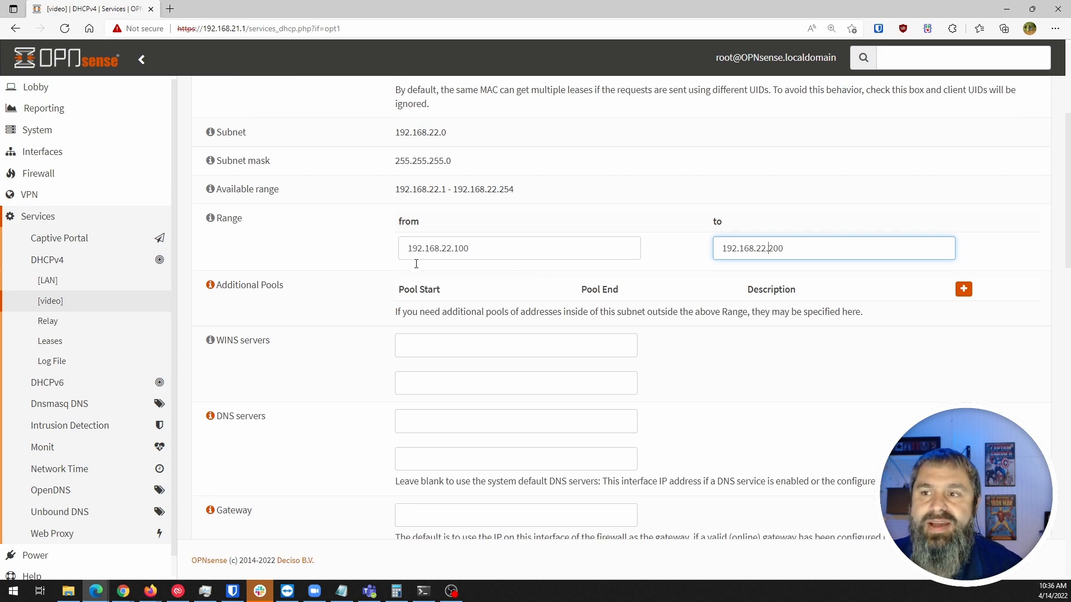
scroll(down, 3)
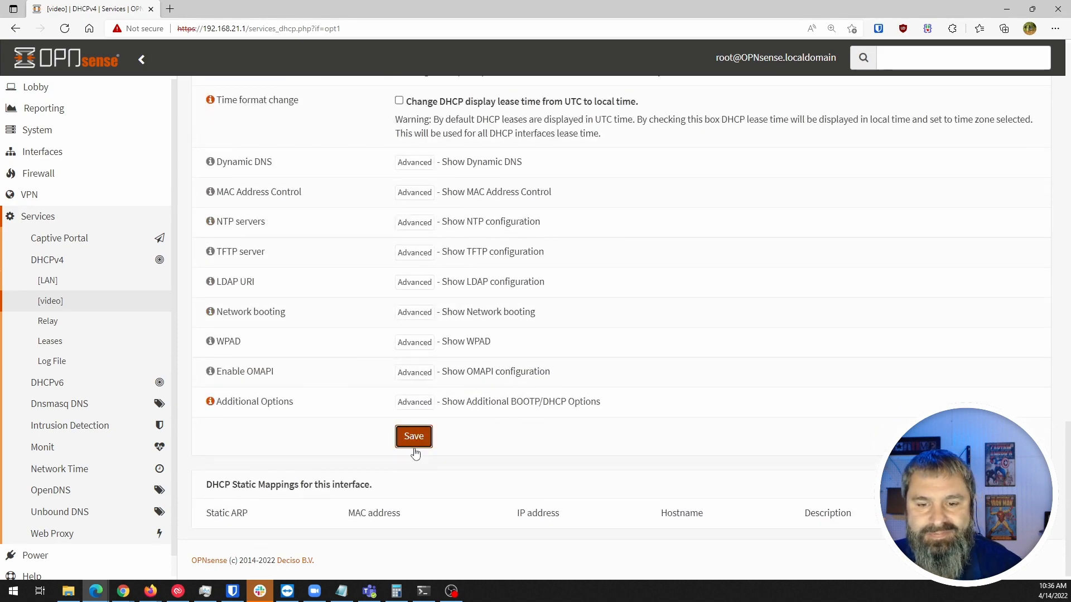
Save the video DHCPv4 settings and open the LAN DHCPv4 page
click(414, 436)
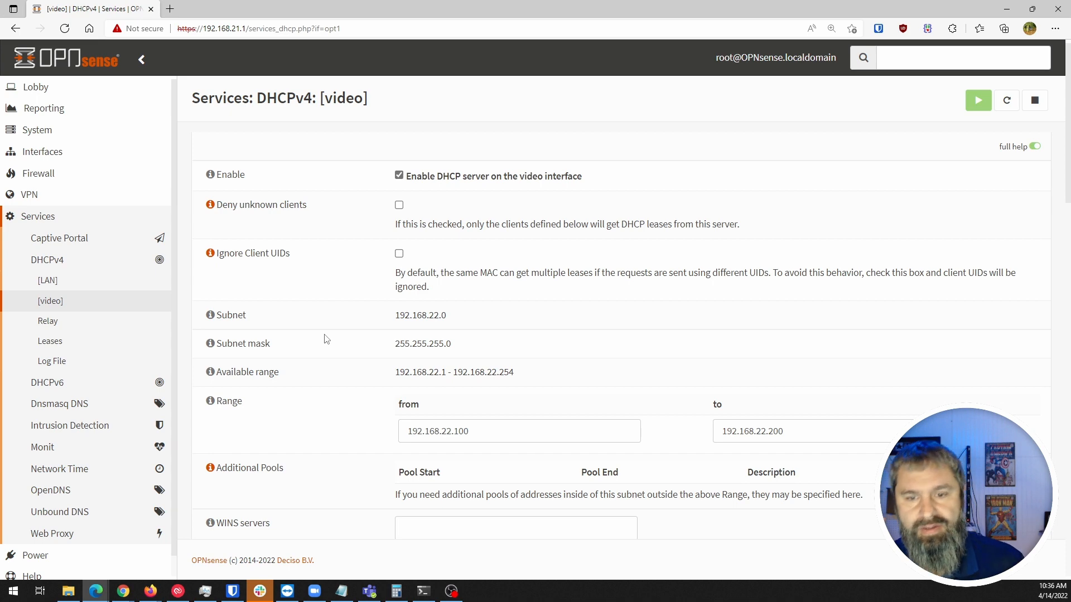
mouse_move(326, 160)
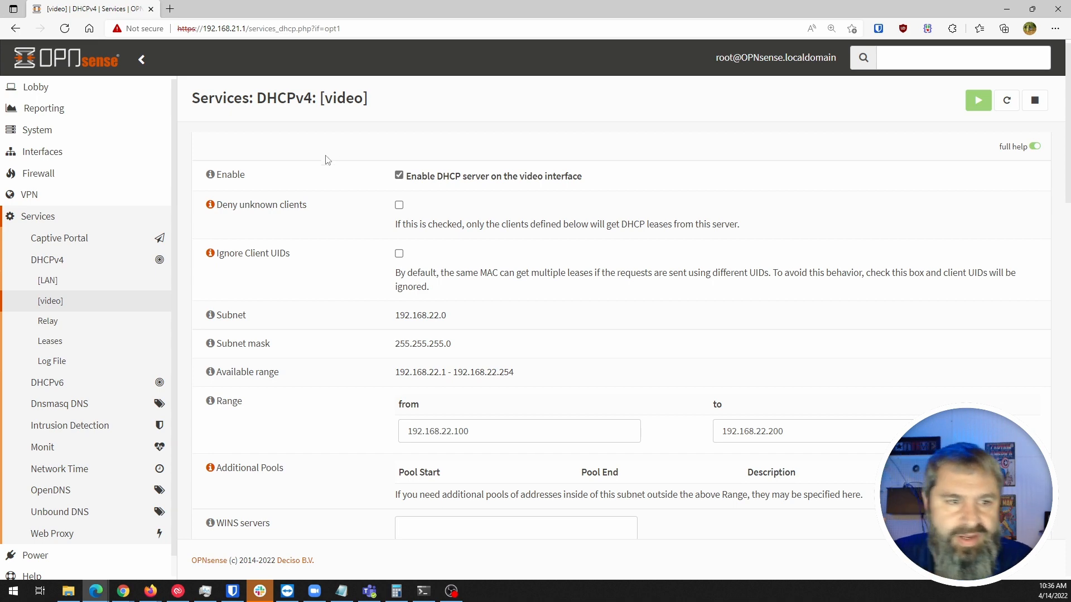
click(46, 280)
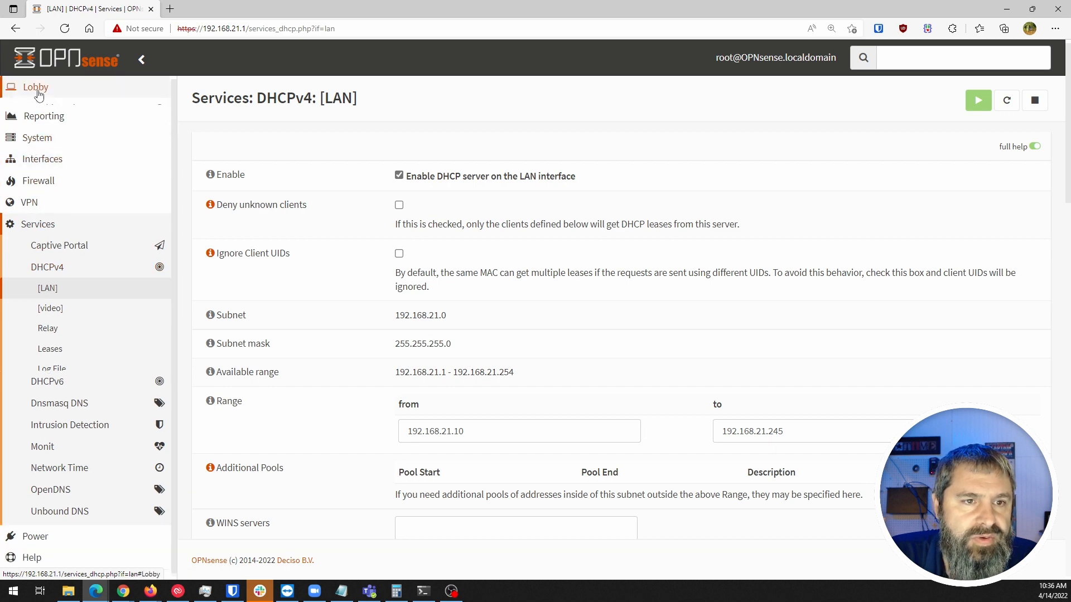
Confirm on the dashboard that video is online with LAN and WAN, then open DHCPv4 Leases
click(34, 87)
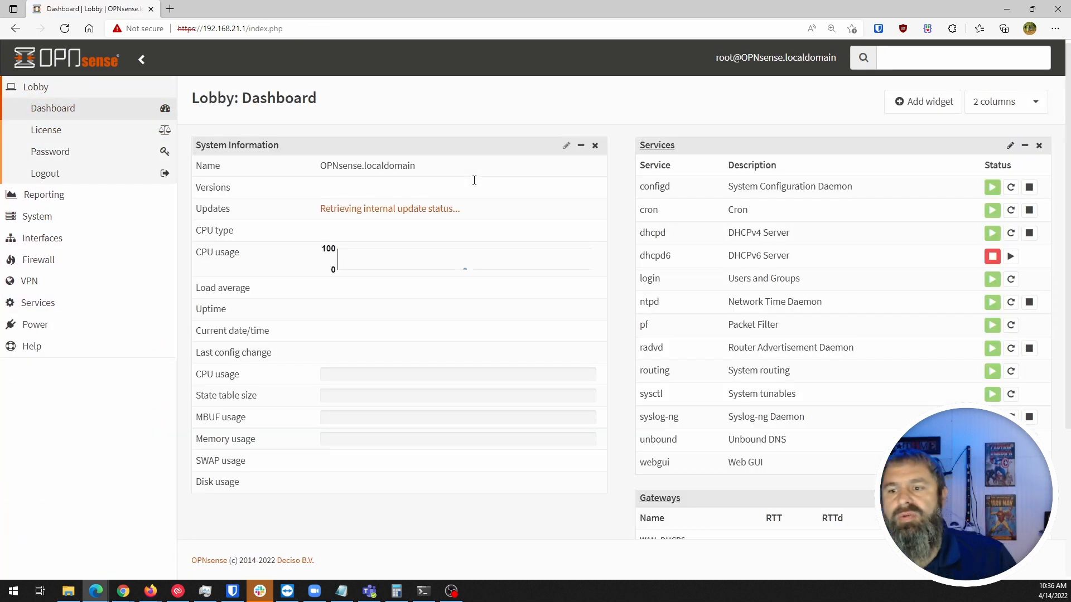
scroll(down, 3)
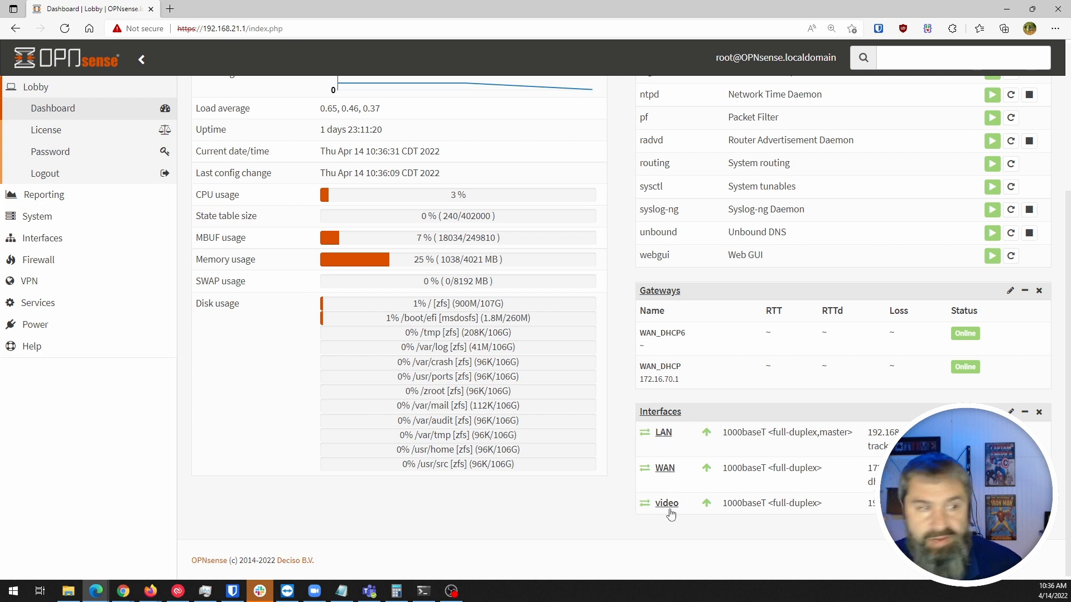
mouse_move(770, 483)
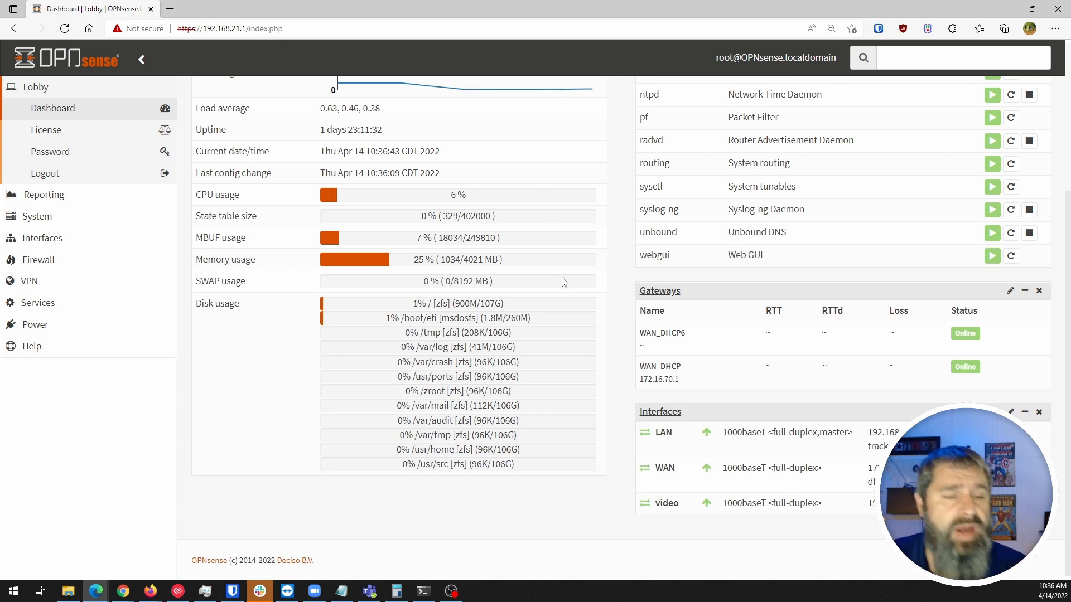
mouse_move(37, 302)
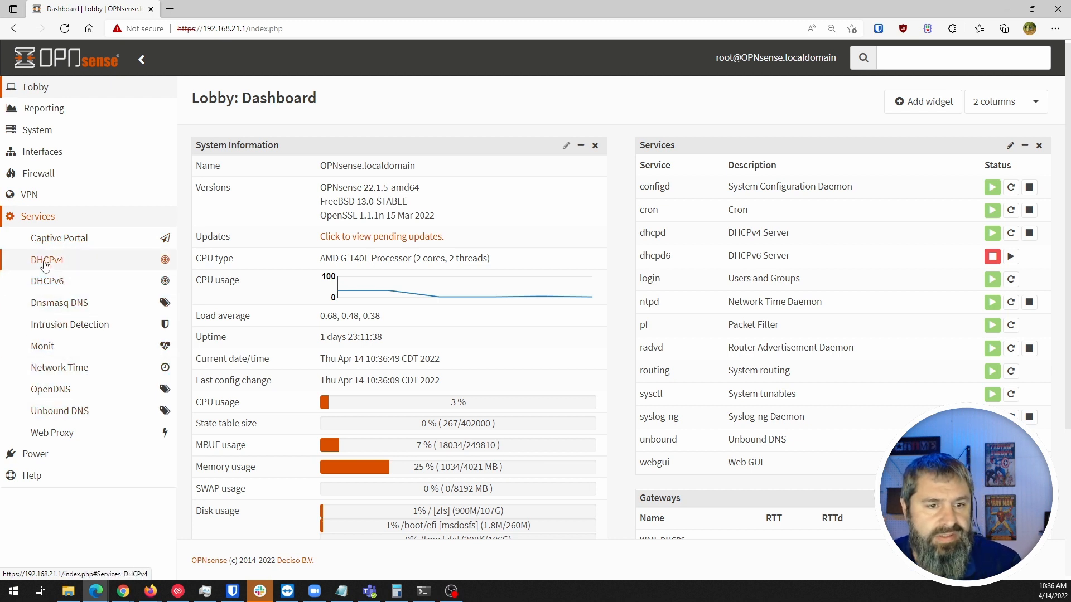
click(47, 260)
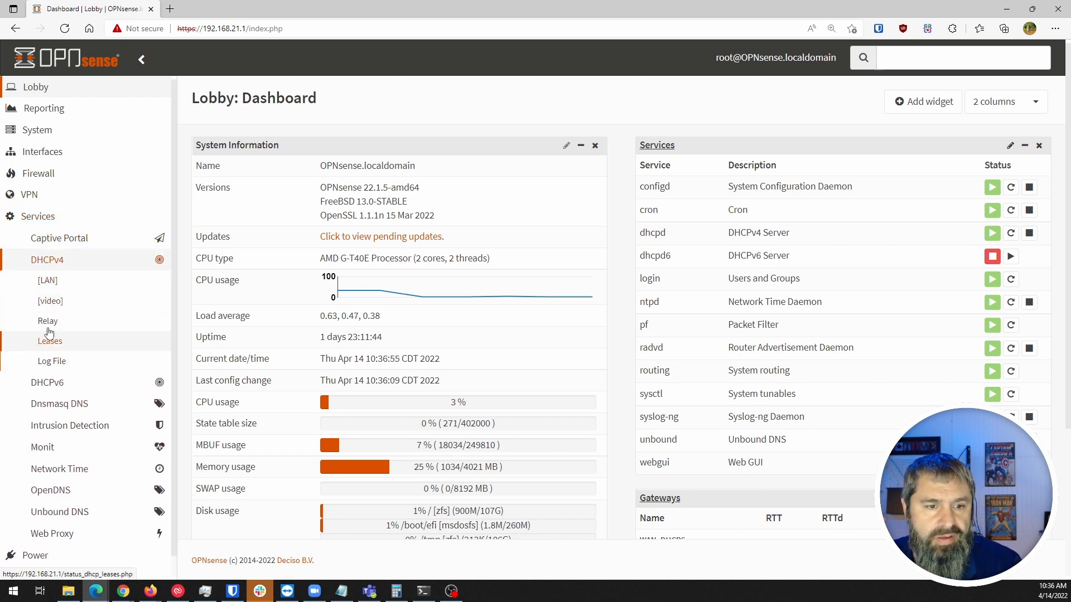
click(49, 341)
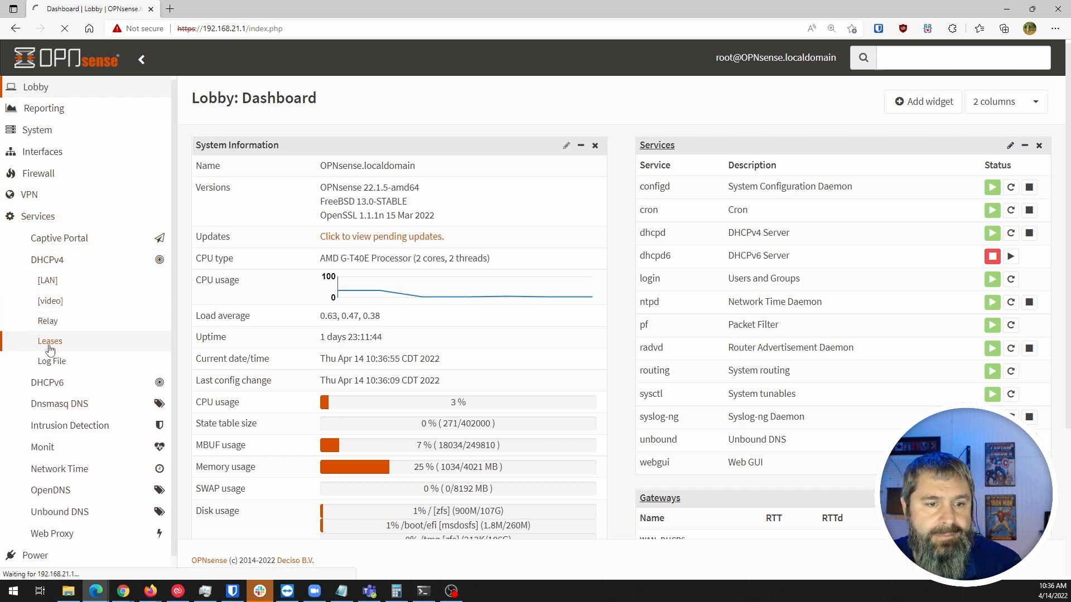
Review the leases list: three video leases at 192.168.22.100–102, including the Ubiquiti device
click(49, 341)
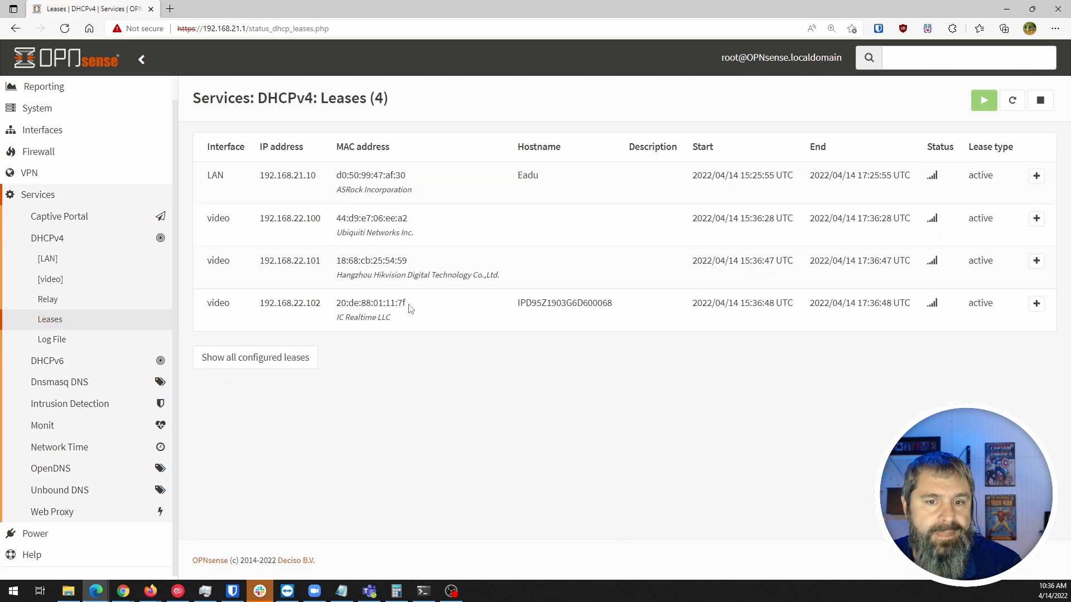
mouse_move(358, 239)
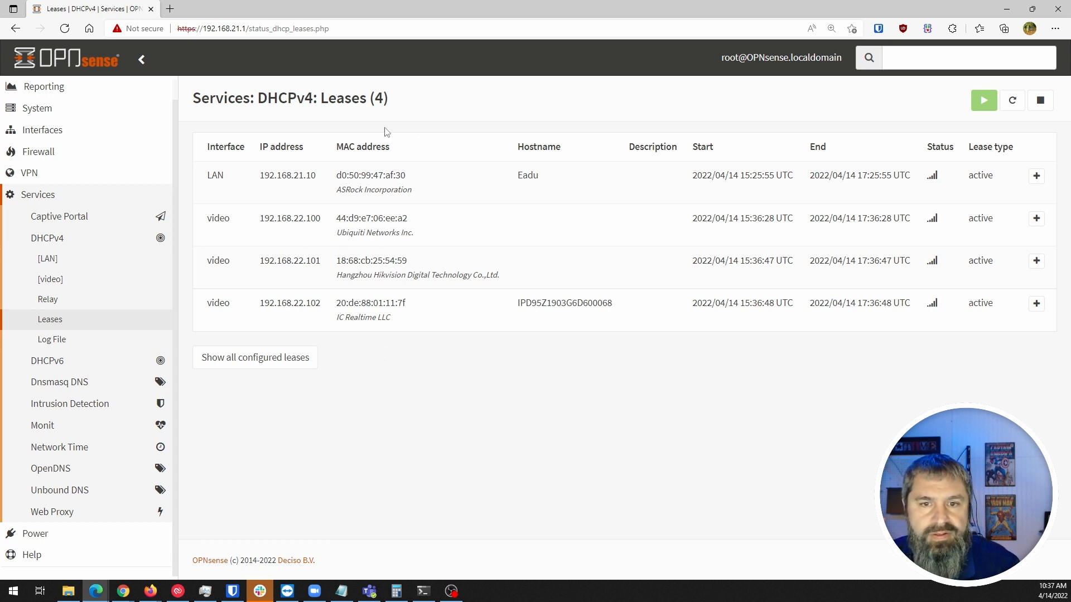
mouse_move(213, 306)
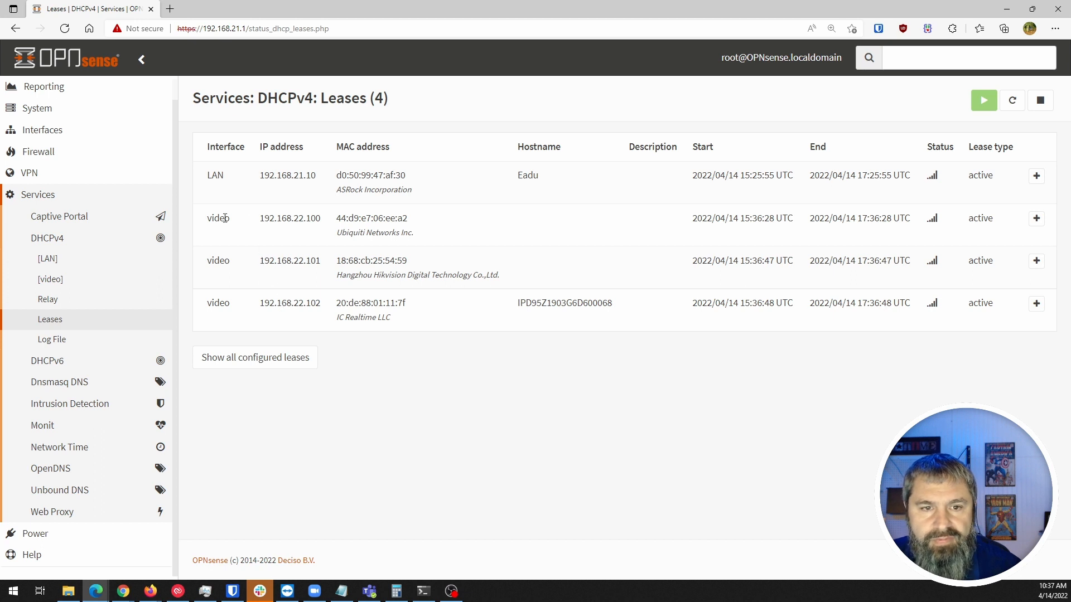
double_click(267, 175)
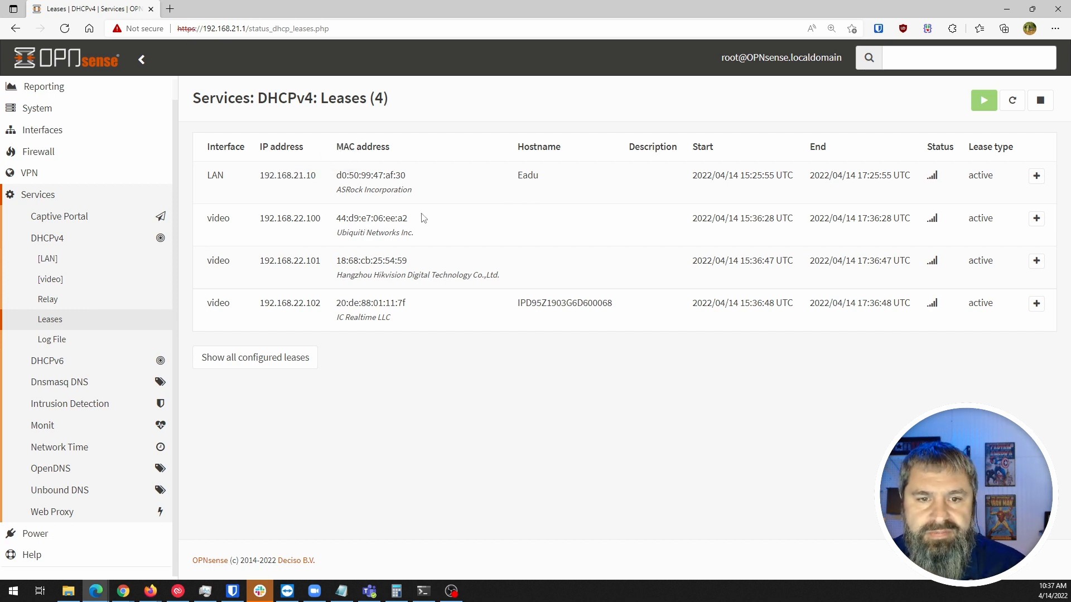
double_click(289, 218)
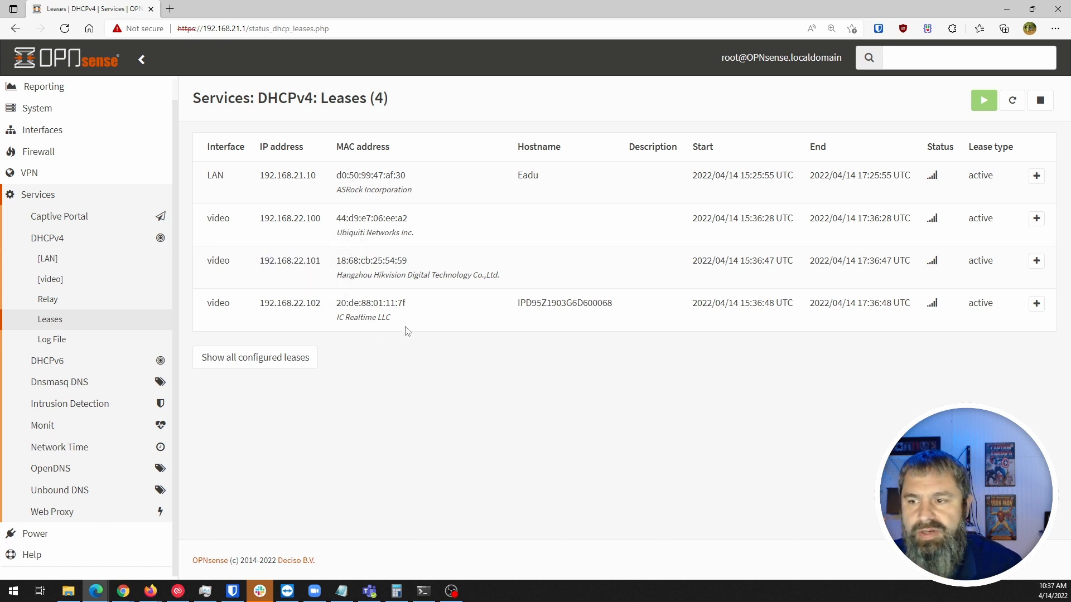
mouse_move(258, 222)
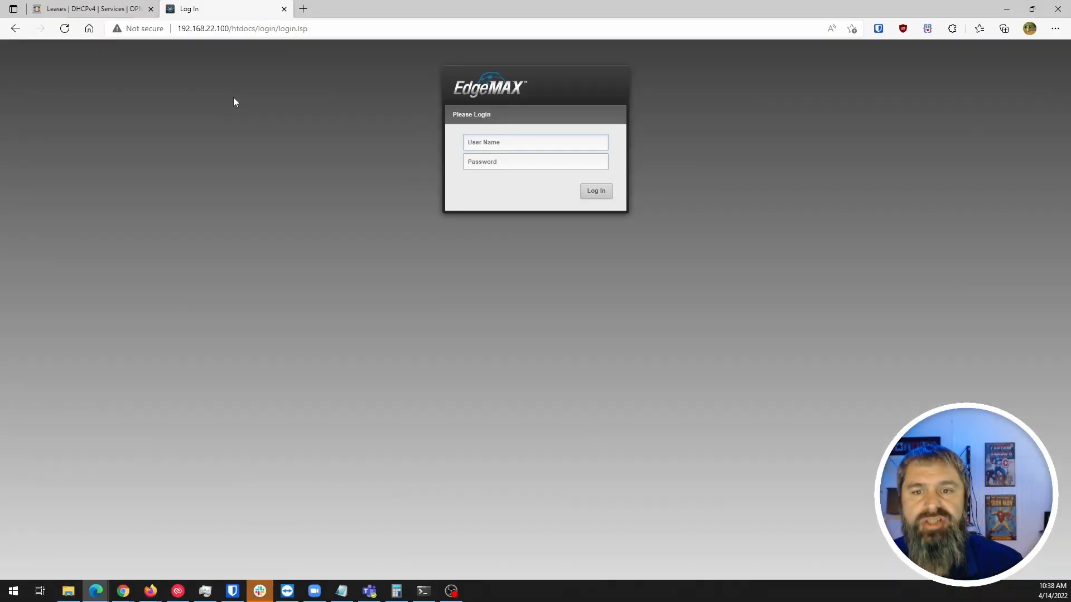
click(92, 8)
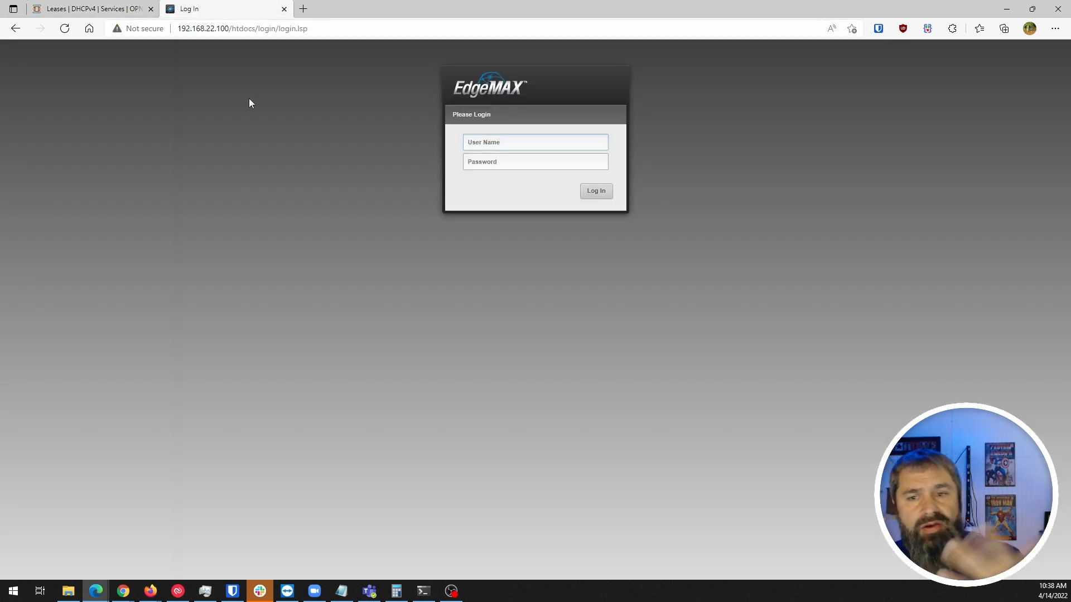
click(89, 8)
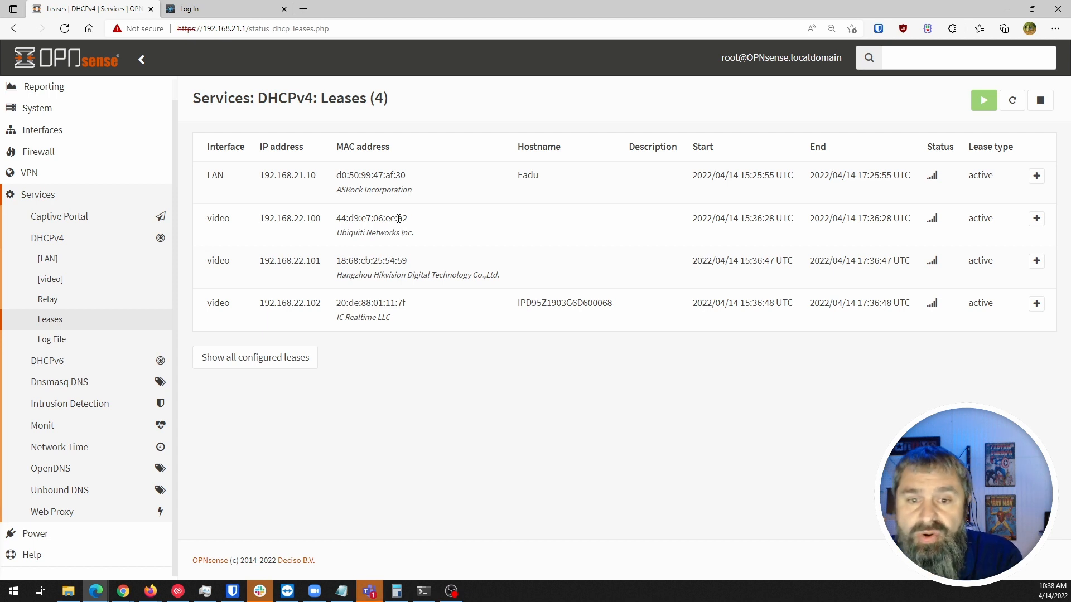
mouse_move(1036, 218)
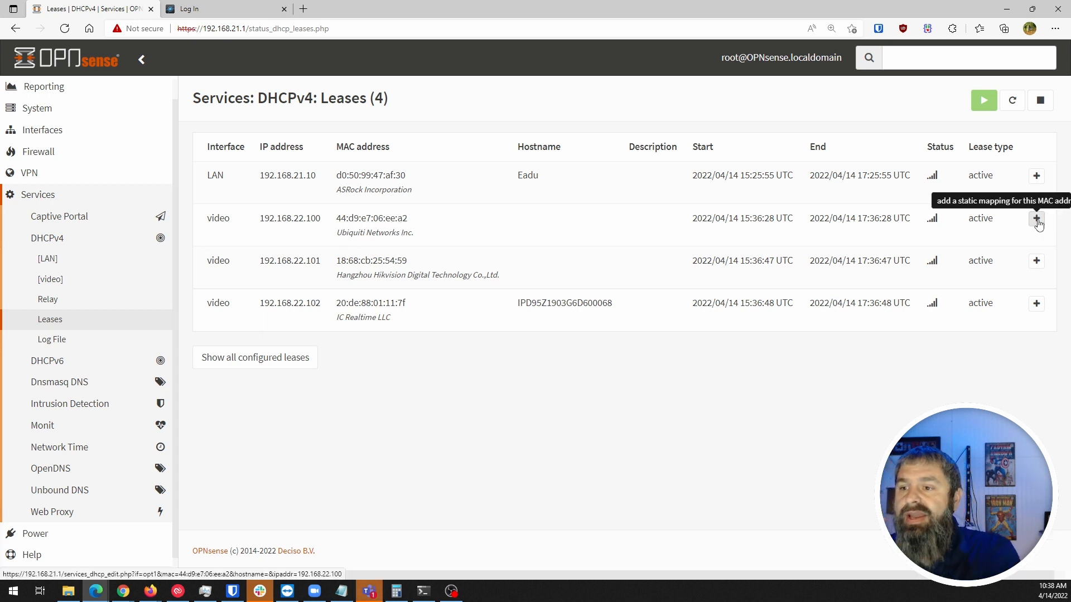
Add a static mapping for the Ubiquiti MAC: IP 192.168.22.10, client identifier edgeswitch, then save
click(1036, 218)
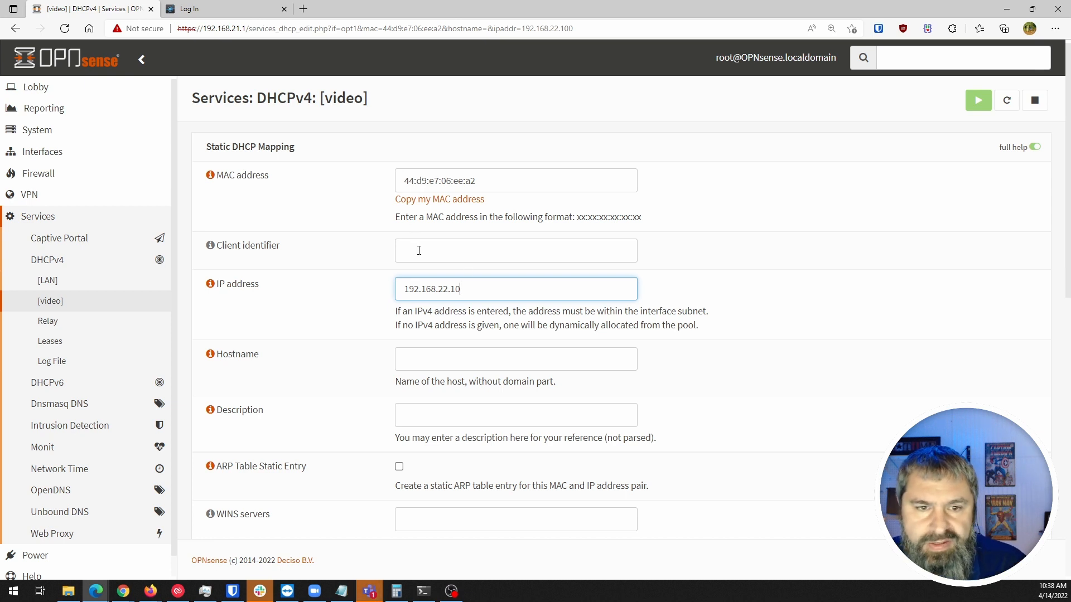
click(515, 250)
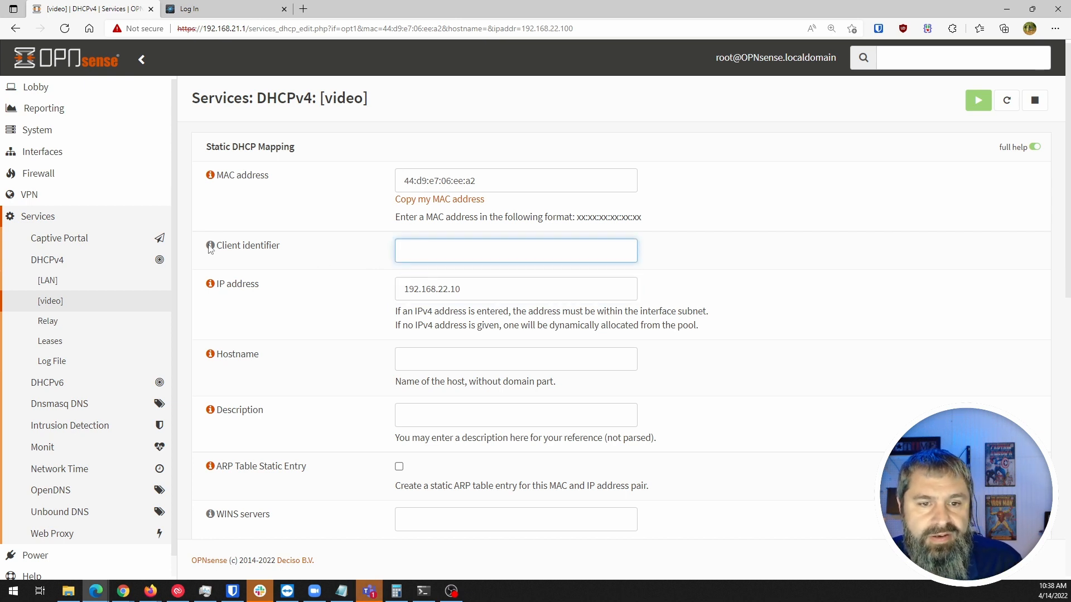
mouse_move(375, 408)
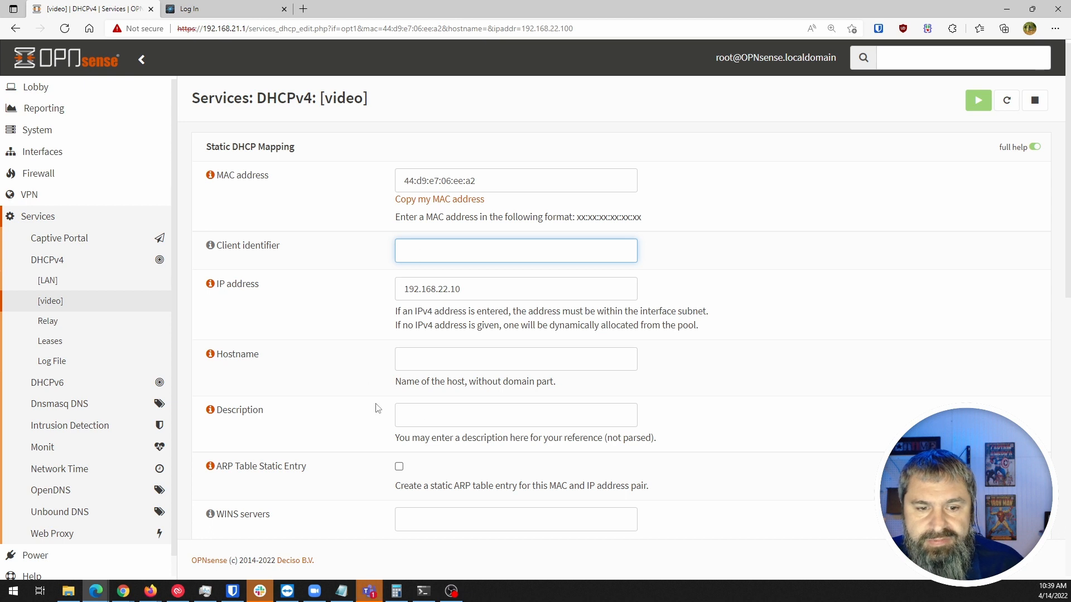
click(515, 250)
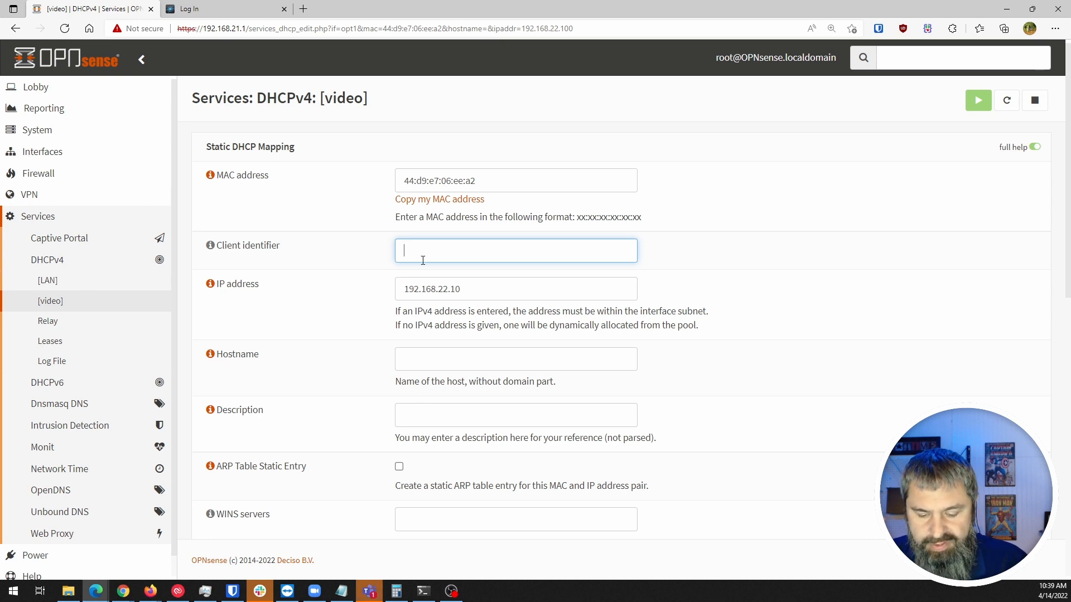
text(edgeswitch)
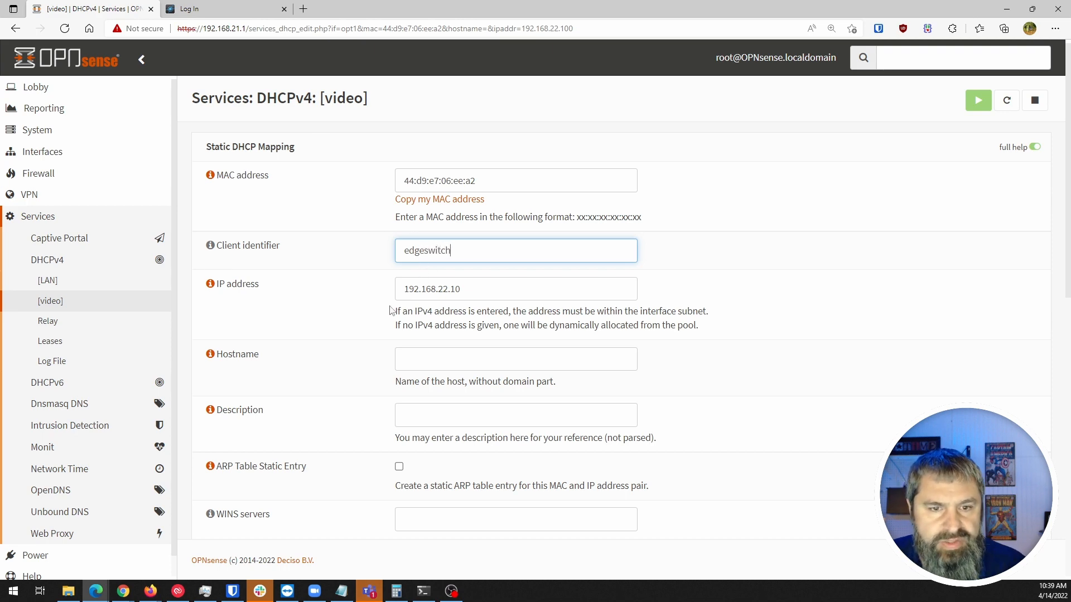
scroll(down, 3)
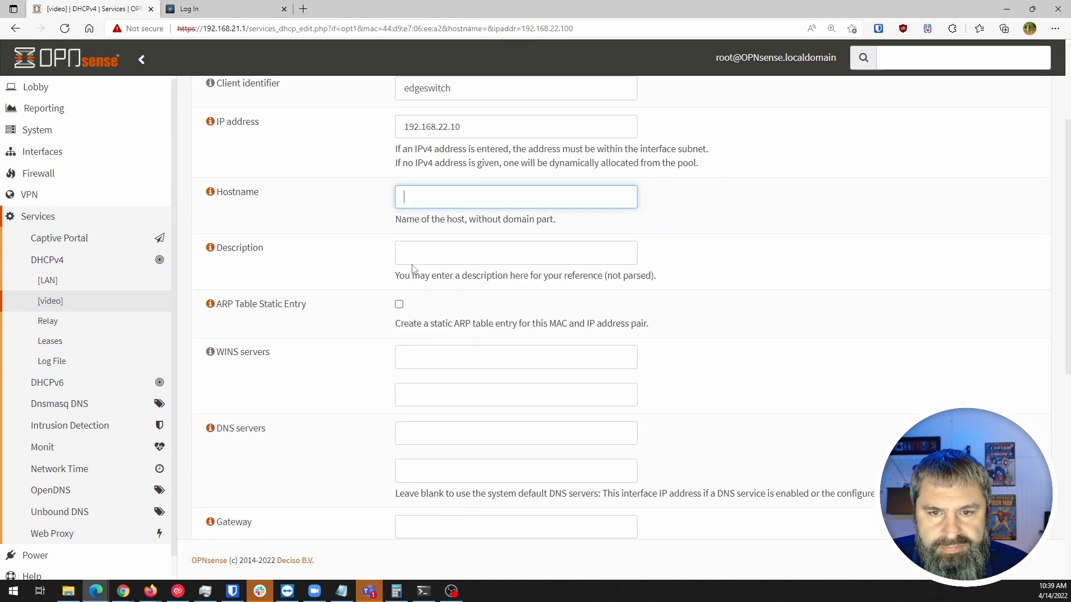
scroll(down, 3)
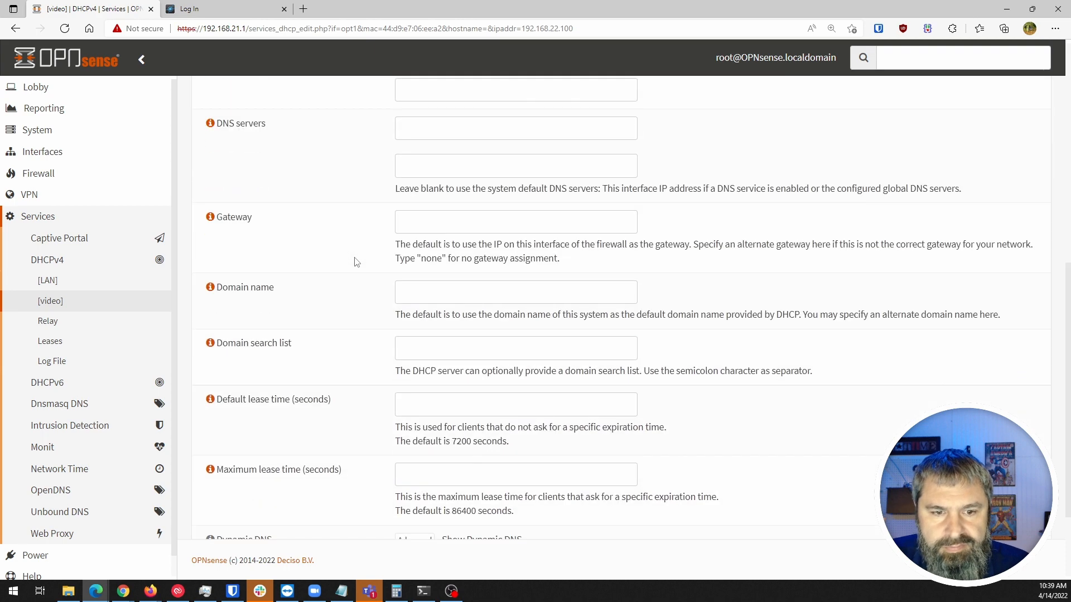
scroll(down, 3)
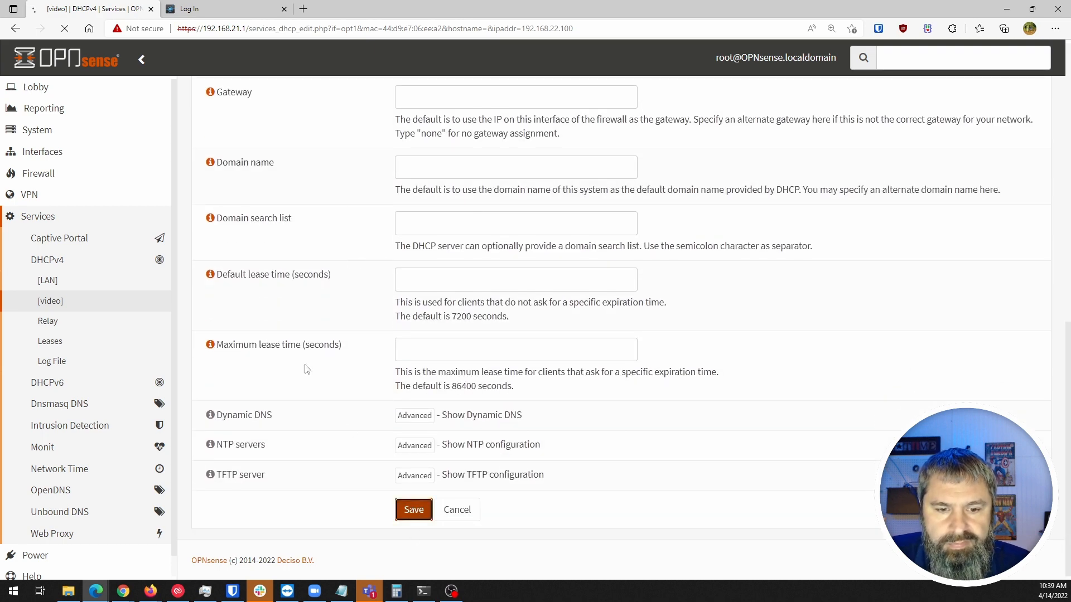
click(412, 509)
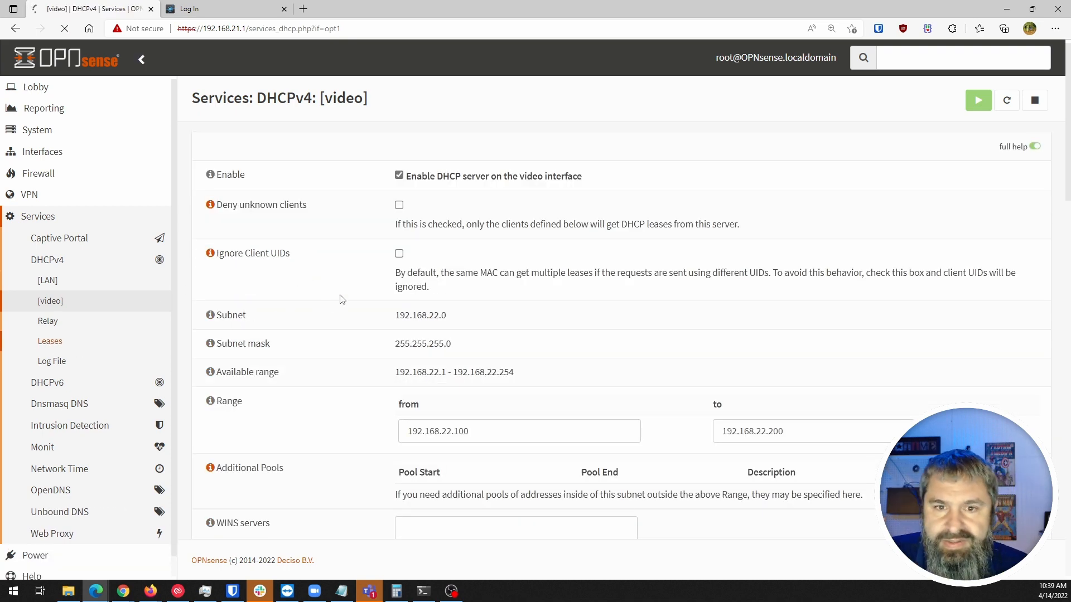
View the DHCPv4 leases table listing 192.168.22.10 as a static lease on video
click(49, 341)
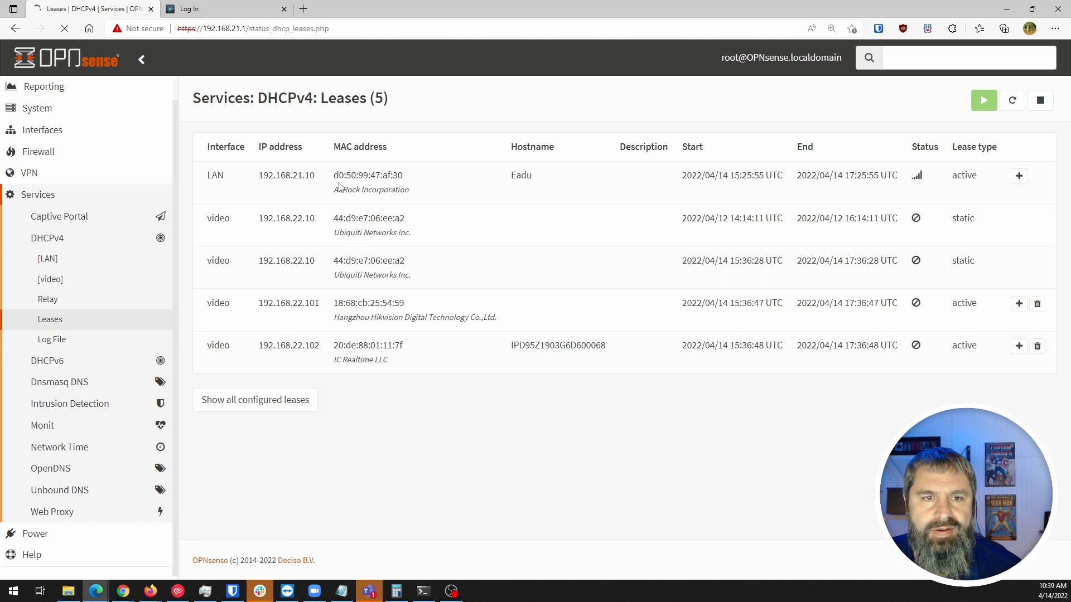
Dismiss the switch's inactivity timeout notice and return to its login page
click(212, 8)
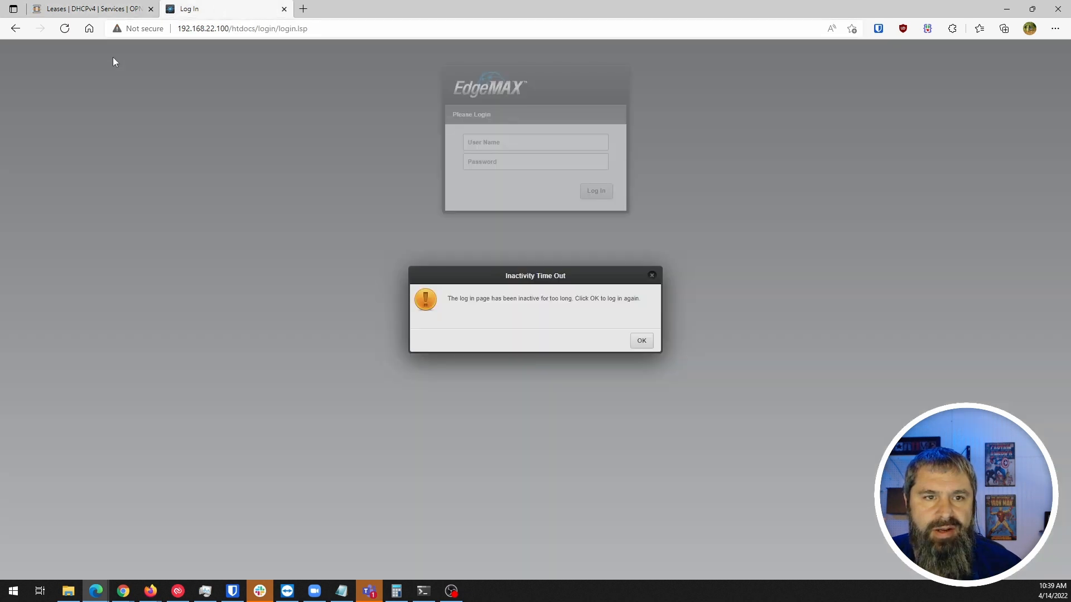
click(242, 28)
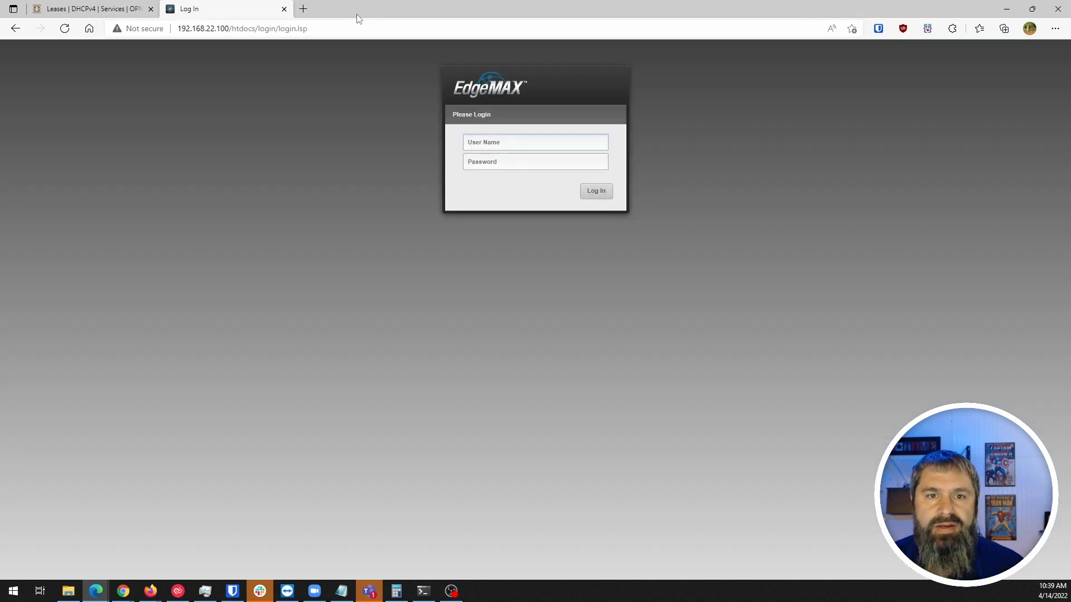
click(88, 8)
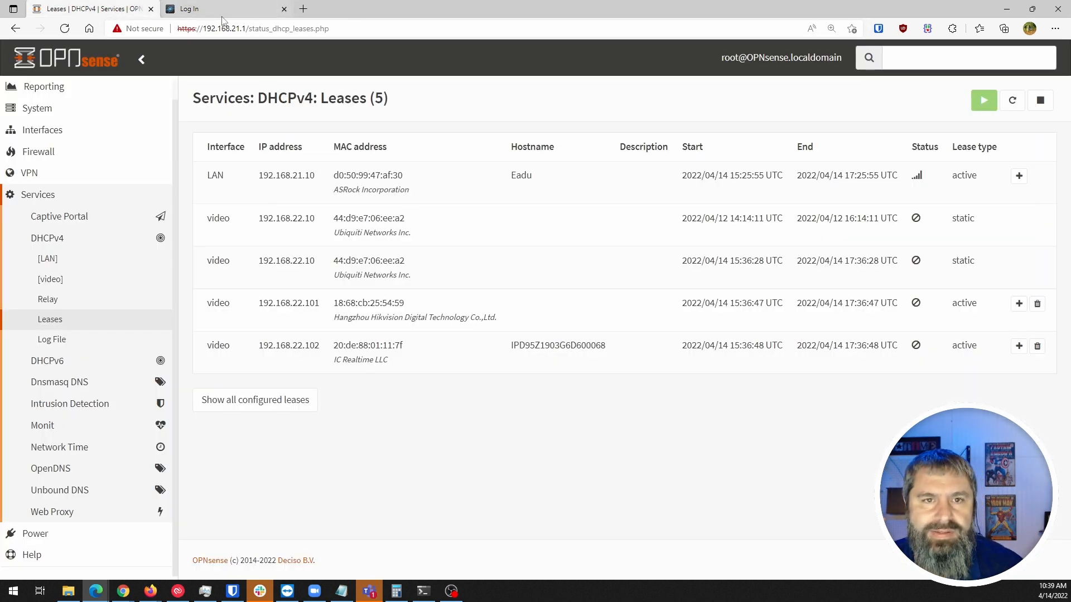
click(198, 8)
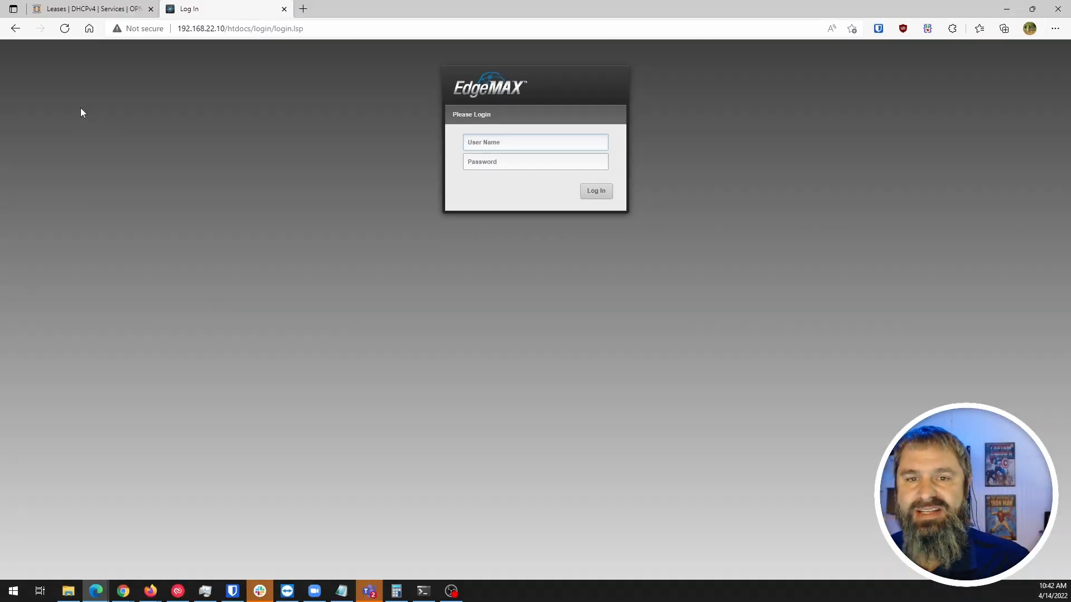
Log in to the EdgeSwitch as ubnt, decline saving the password, and recheck OPNsense leases
click(535, 142)
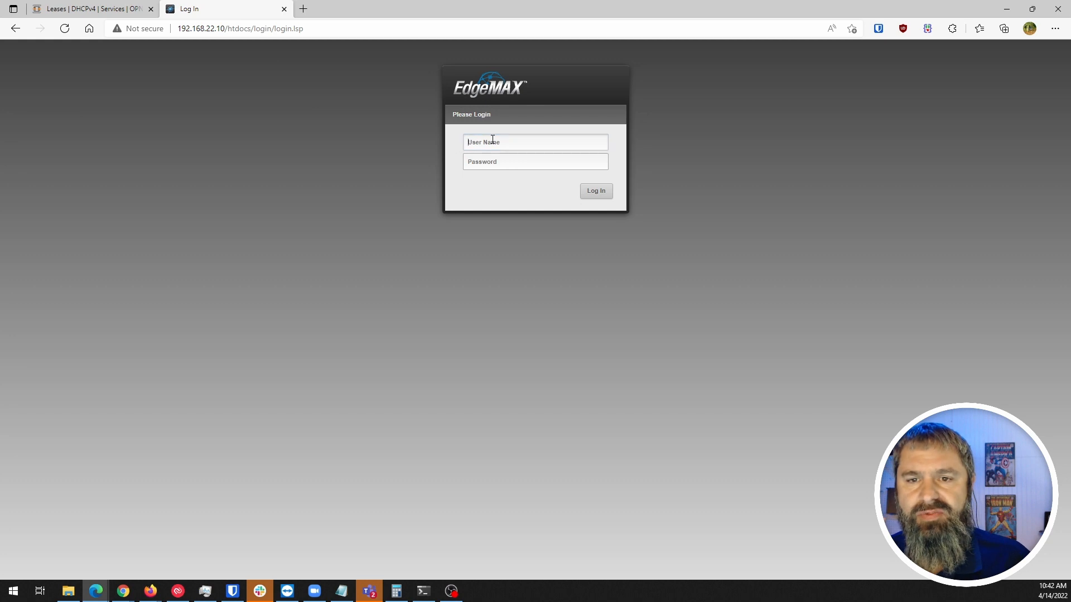
text(ubnt)
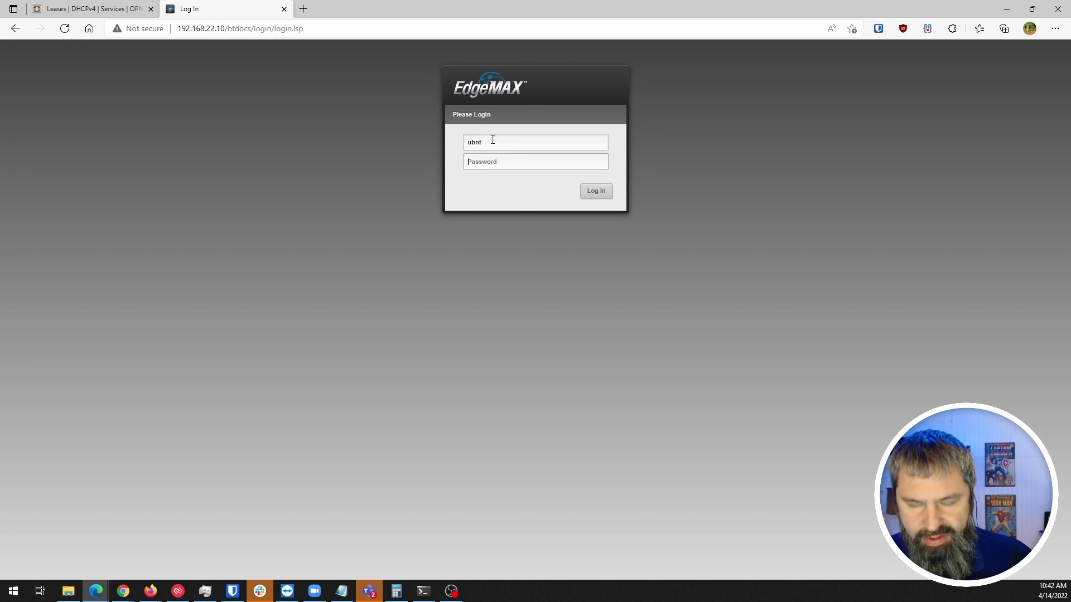
text(••••)
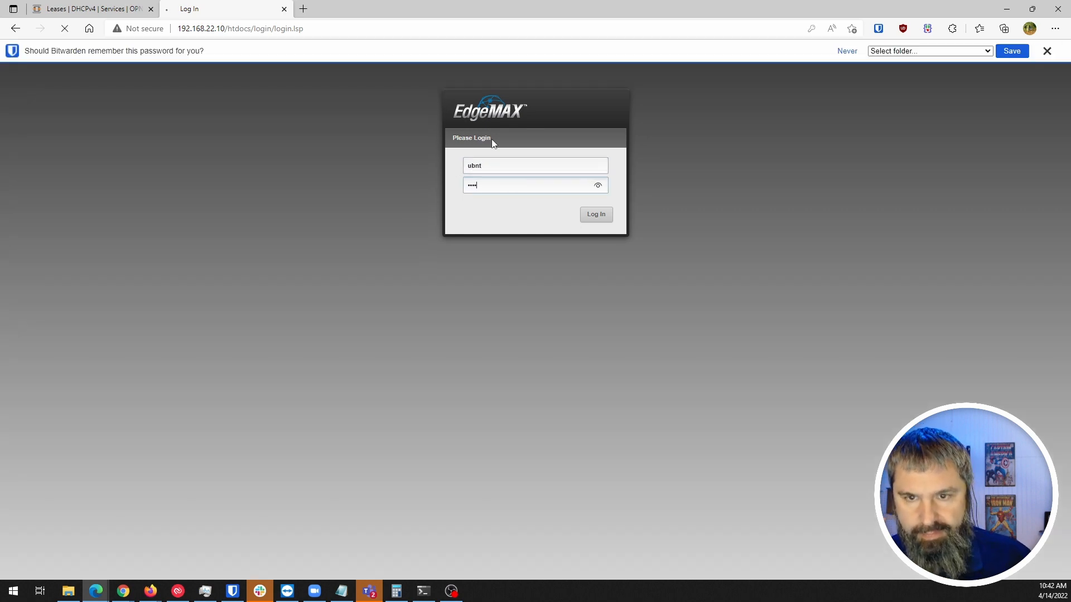
click(595, 214)
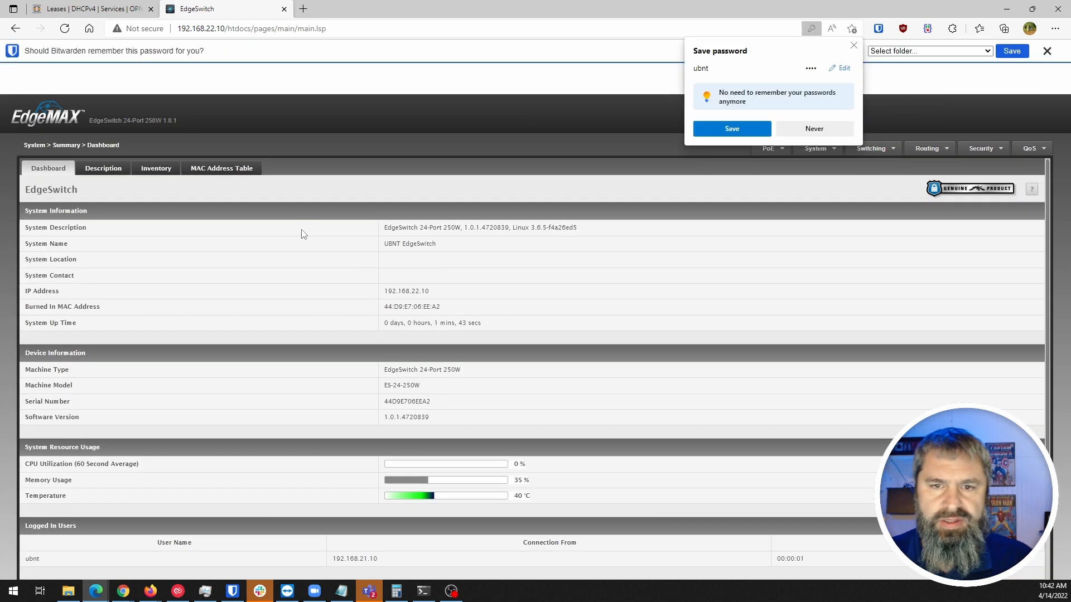
click(731, 129)
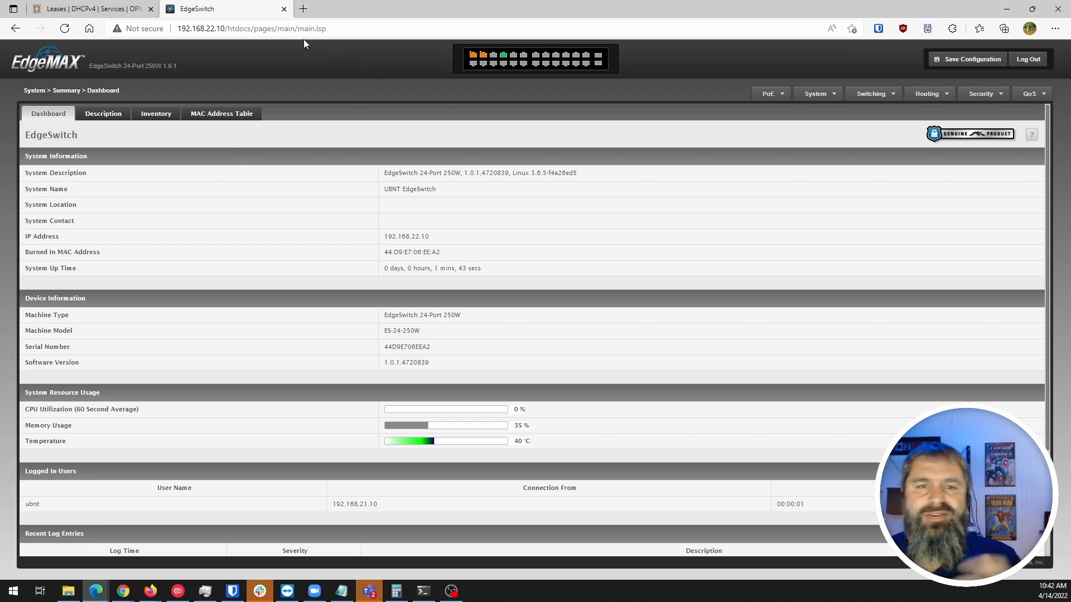
click(88, 8)
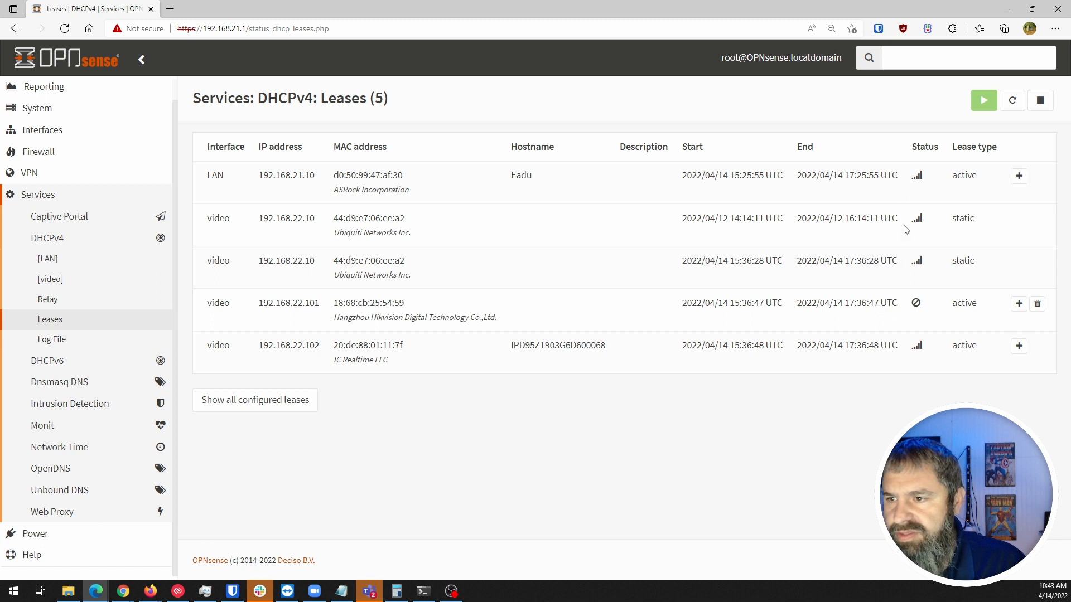
mouse_move(919, 265)
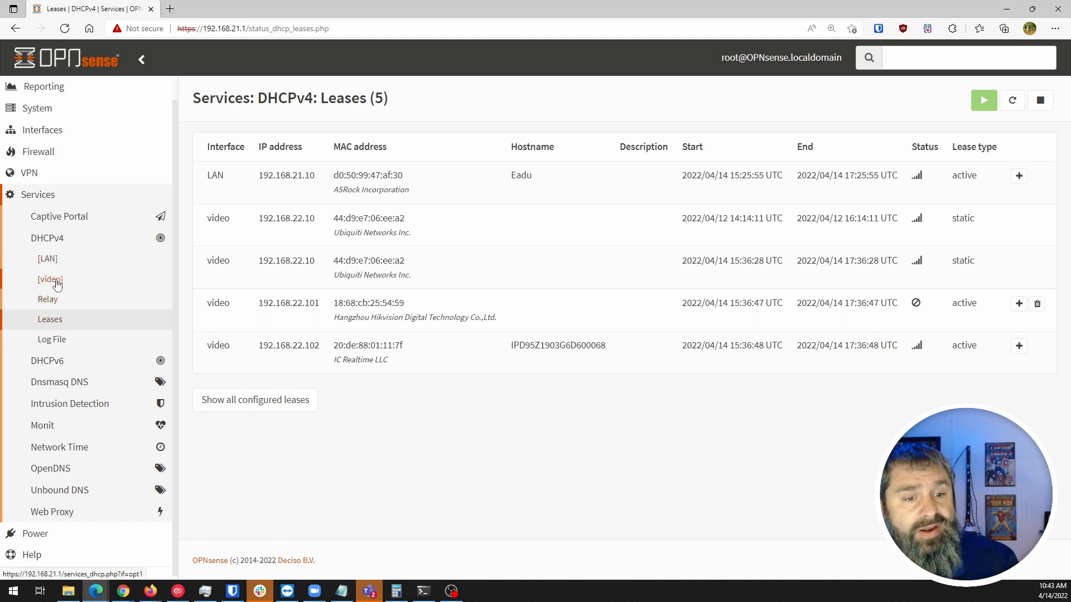
Edit the 192.168.22.10 static mapping on video, clearing the edgeswitch client identifier, and save
click(49, 279)
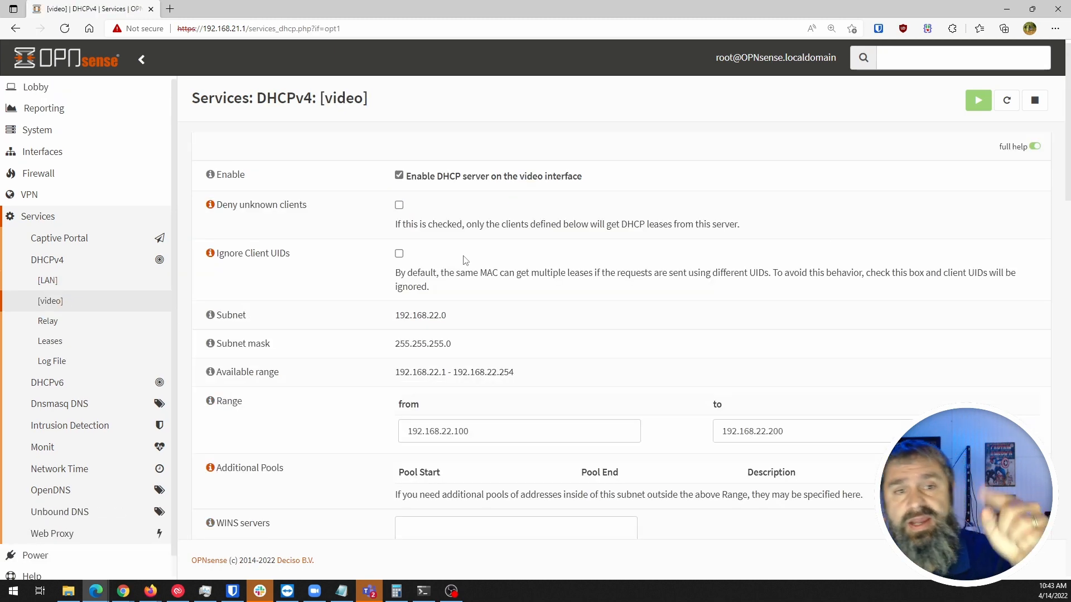
mouse_move(485, 265)
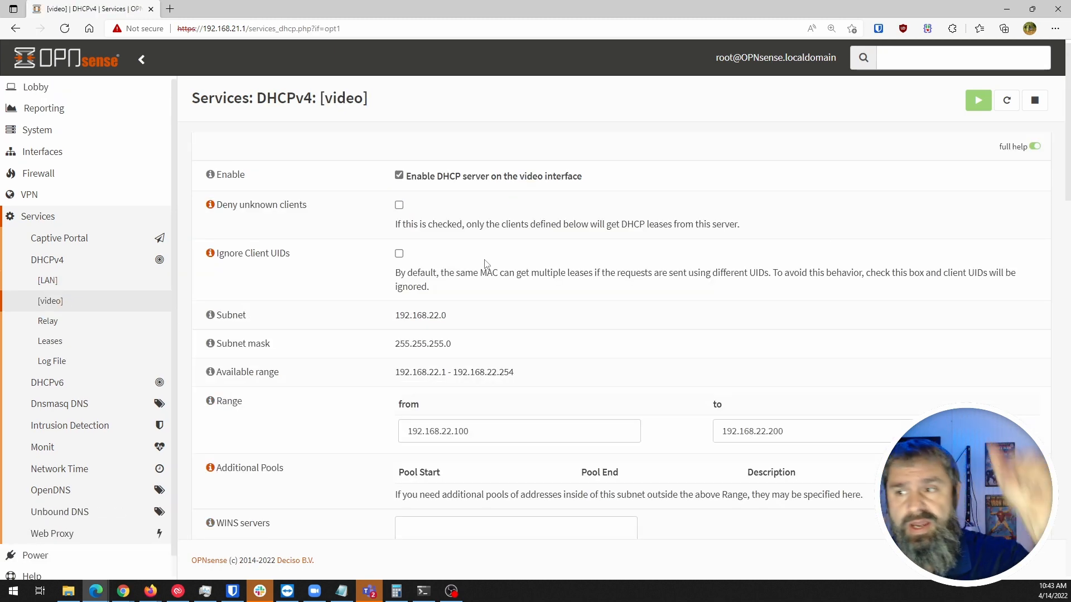
scroll(down, 3)
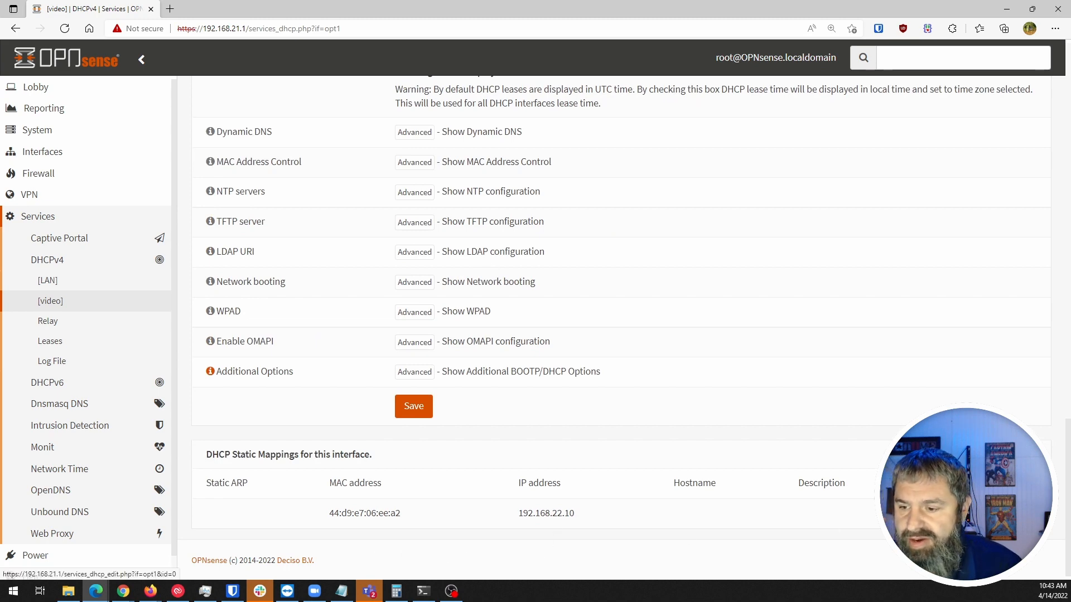
click(365, 513)
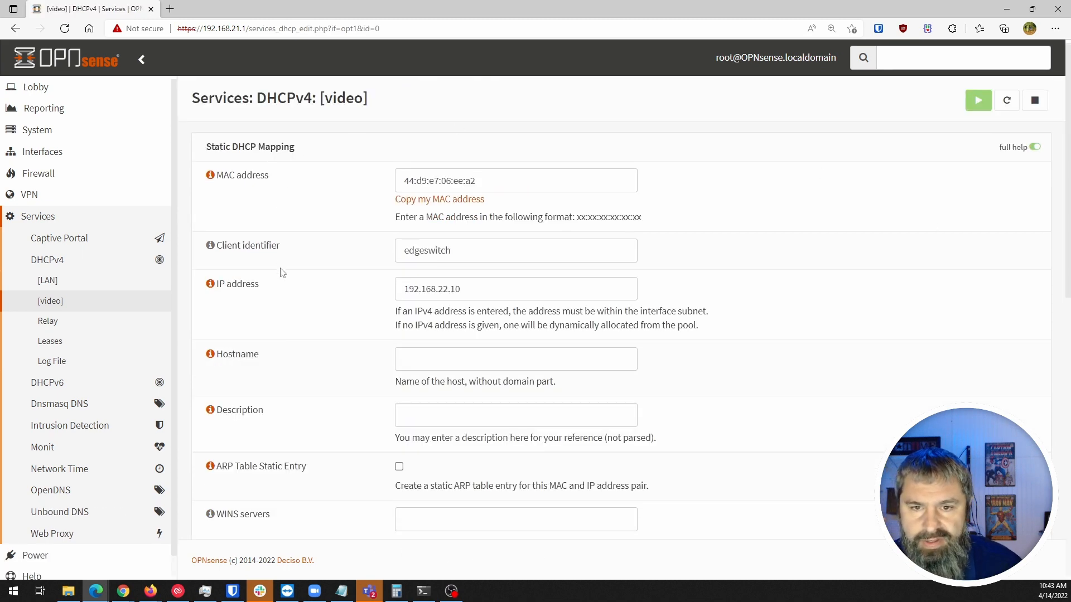
click(514, 170)
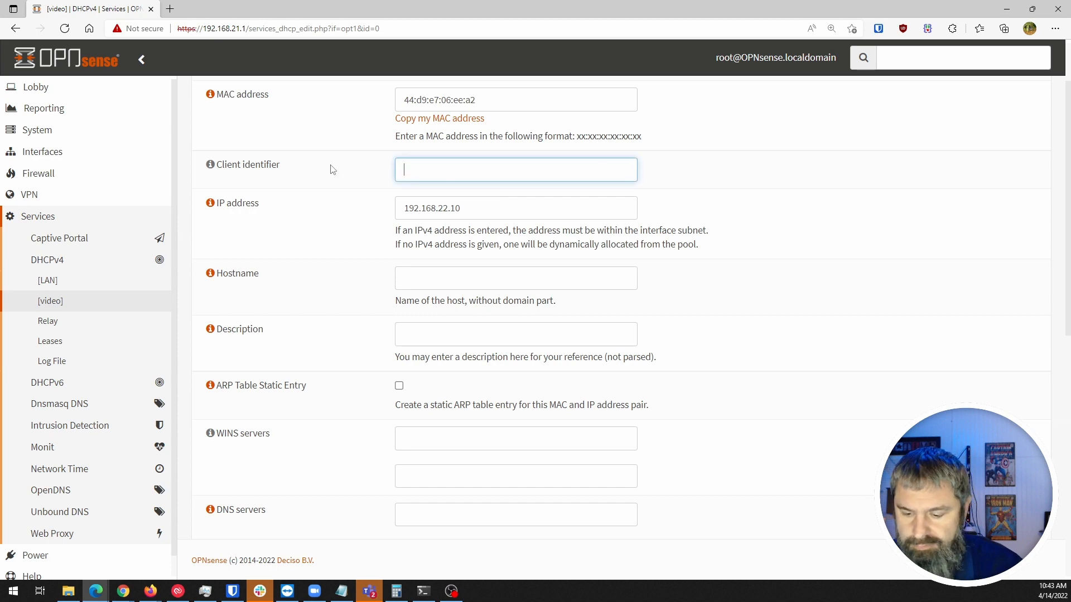
scroll(down, 3)
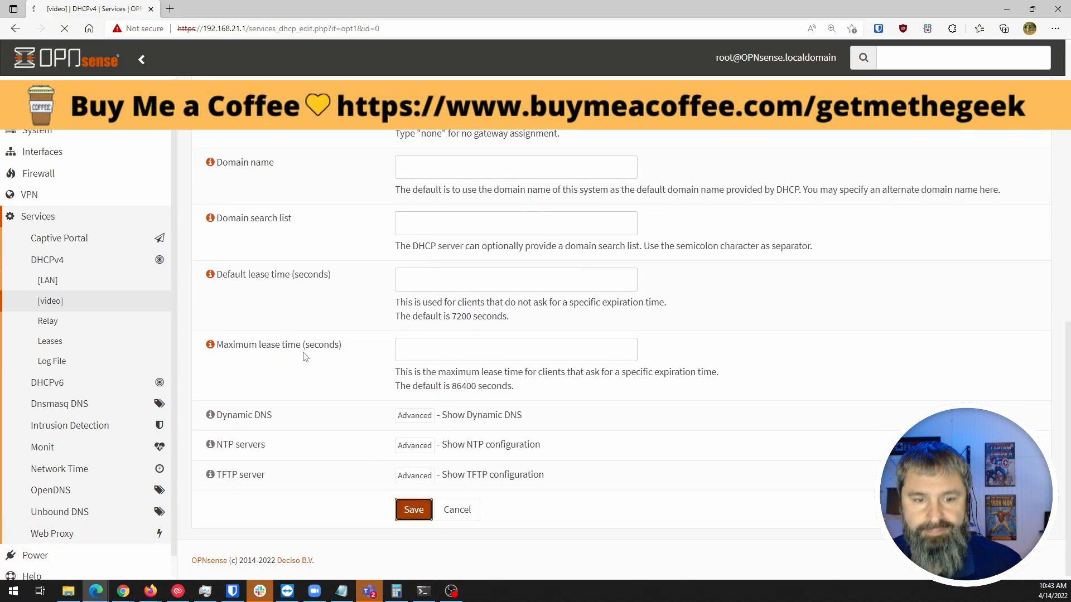
click(413, 509)
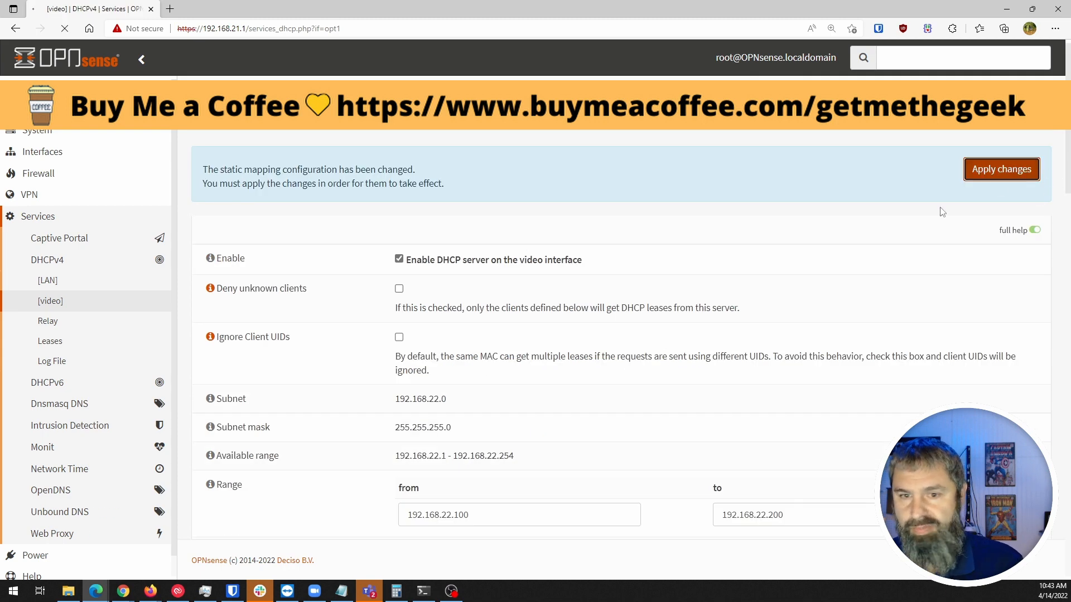
scroll(down, 3)
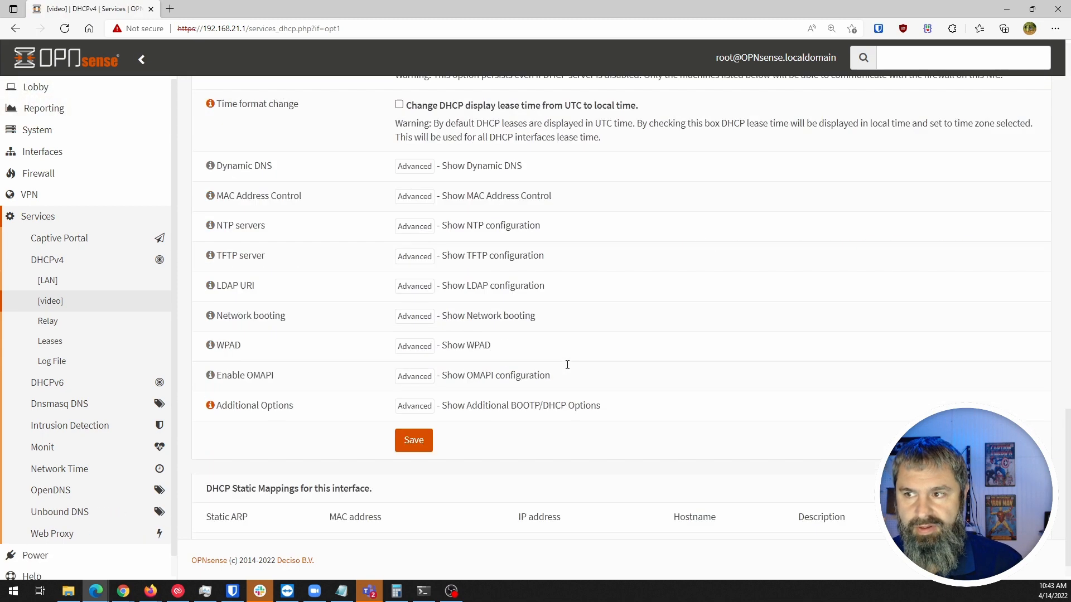
scroll(down, 3)
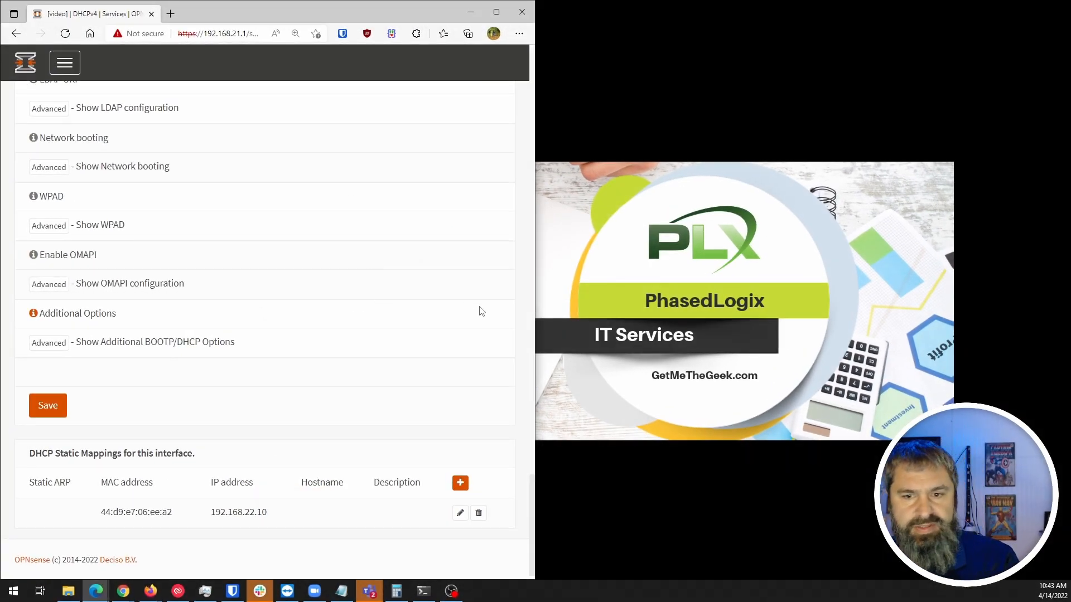
click(64, 62)
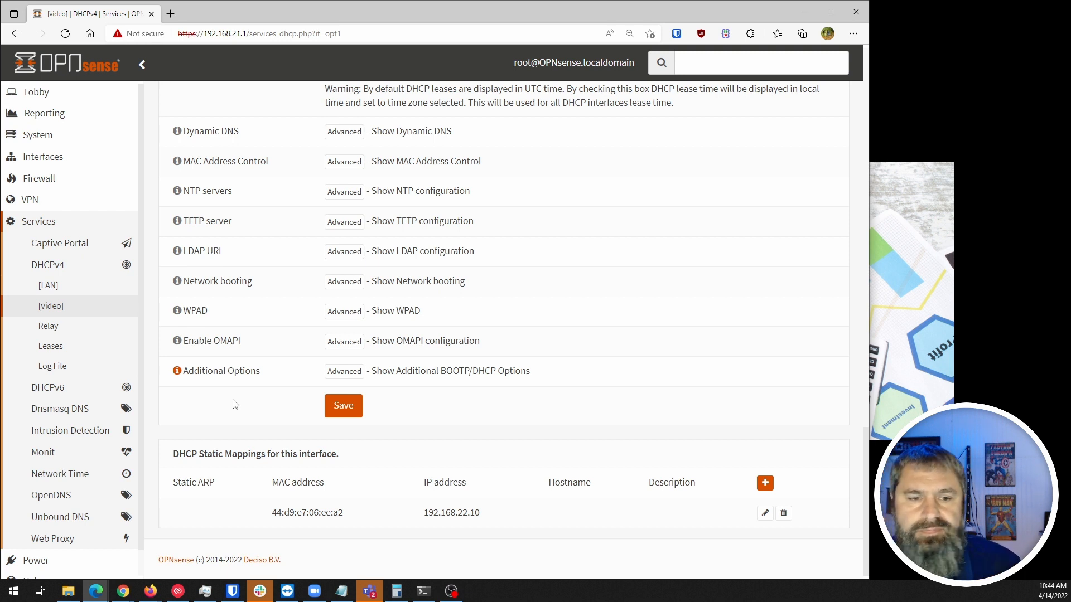
mouse_move(406, 387)
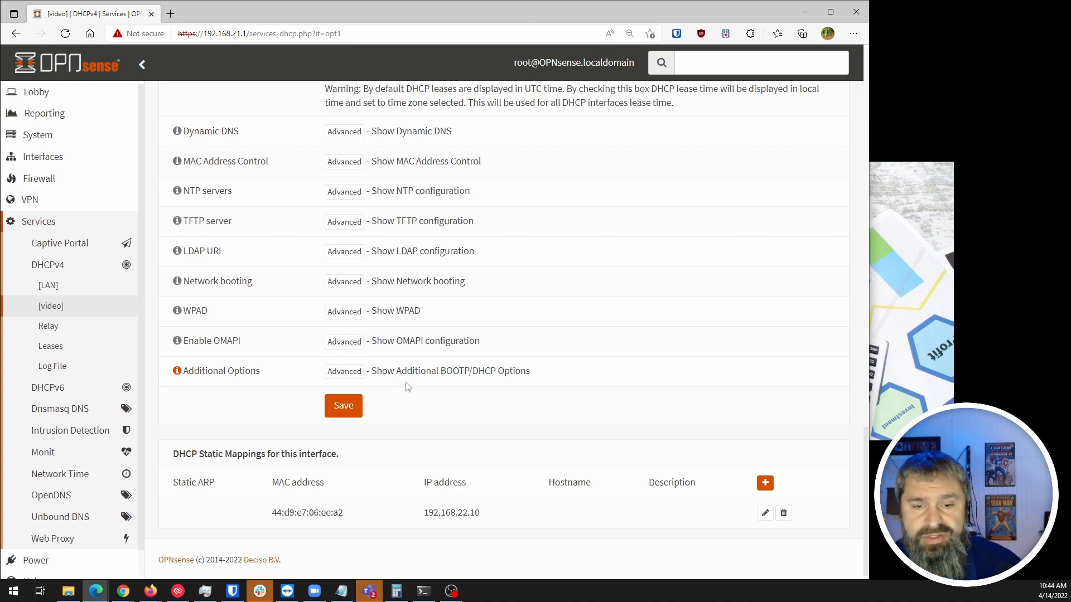
scroll(up, 3)
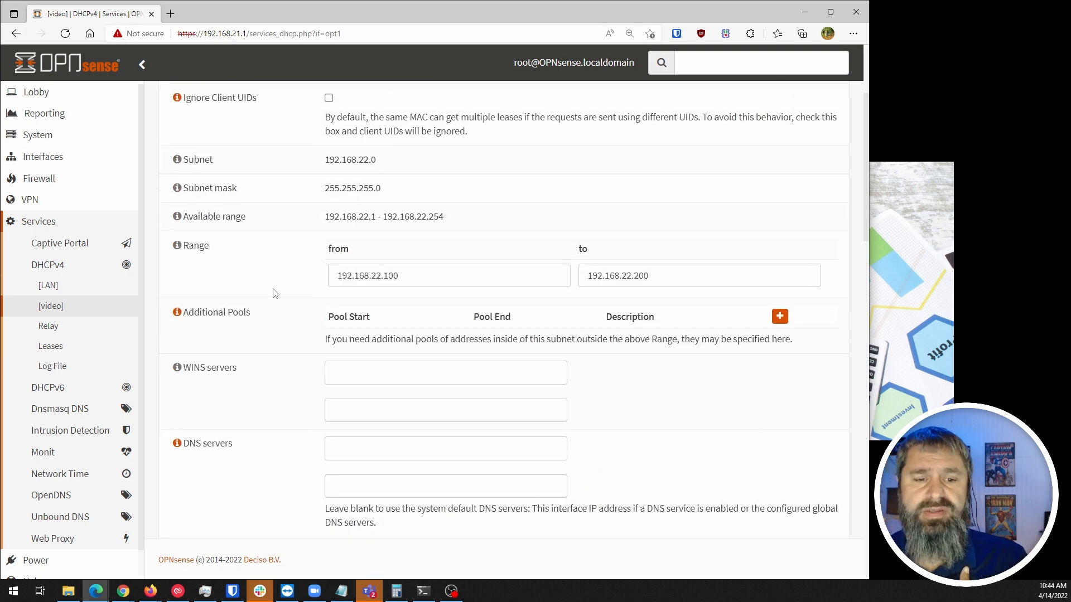
scroll(down, 3)
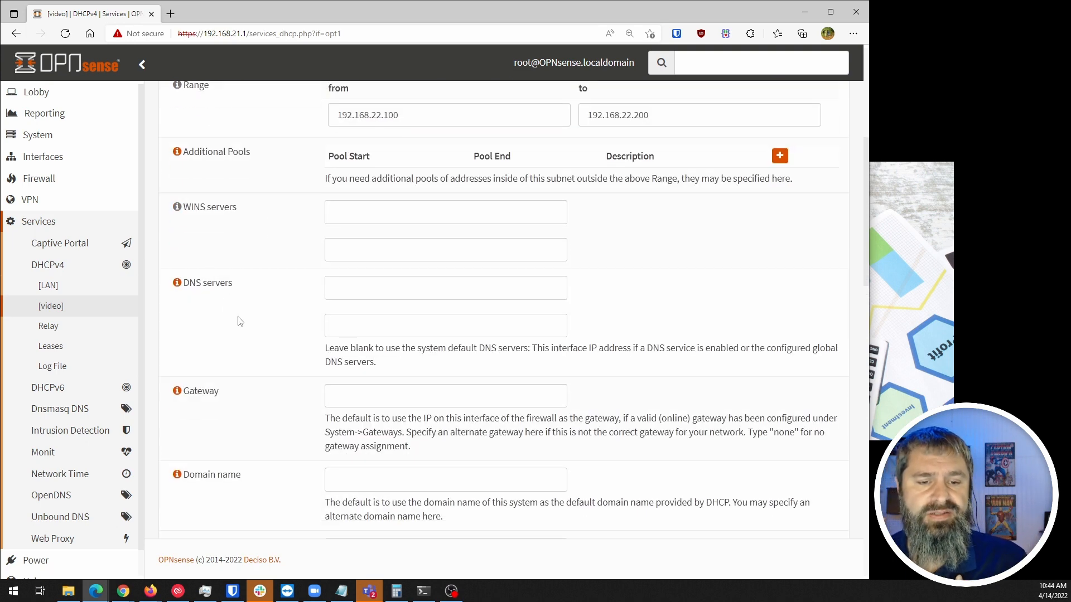
scroll(down, 3)
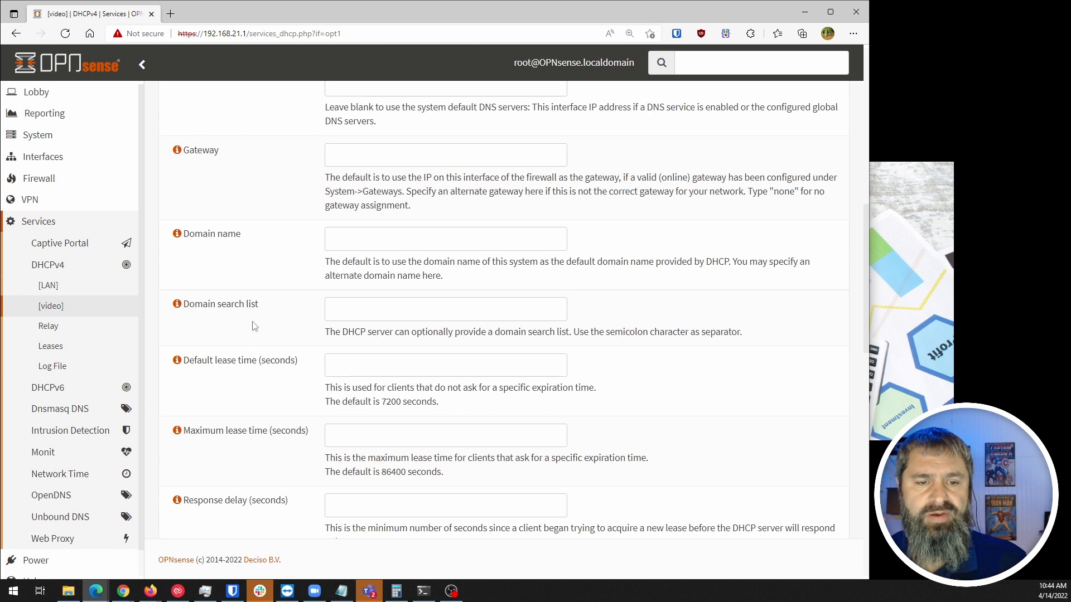